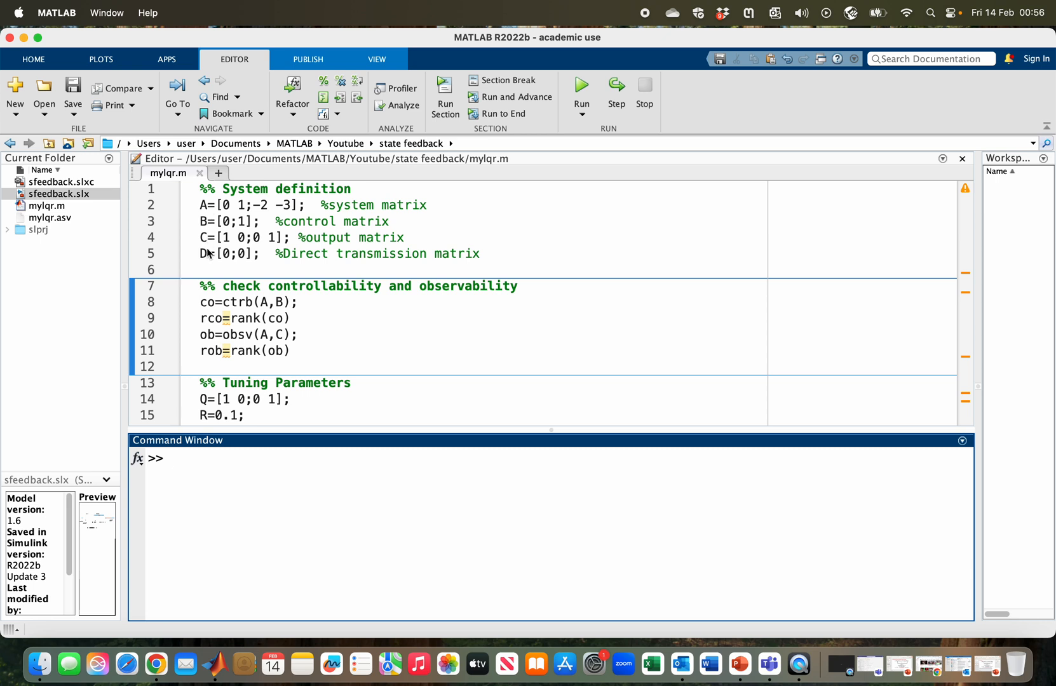
{"action": "mouse_move", "coordinate": [390, 226]}
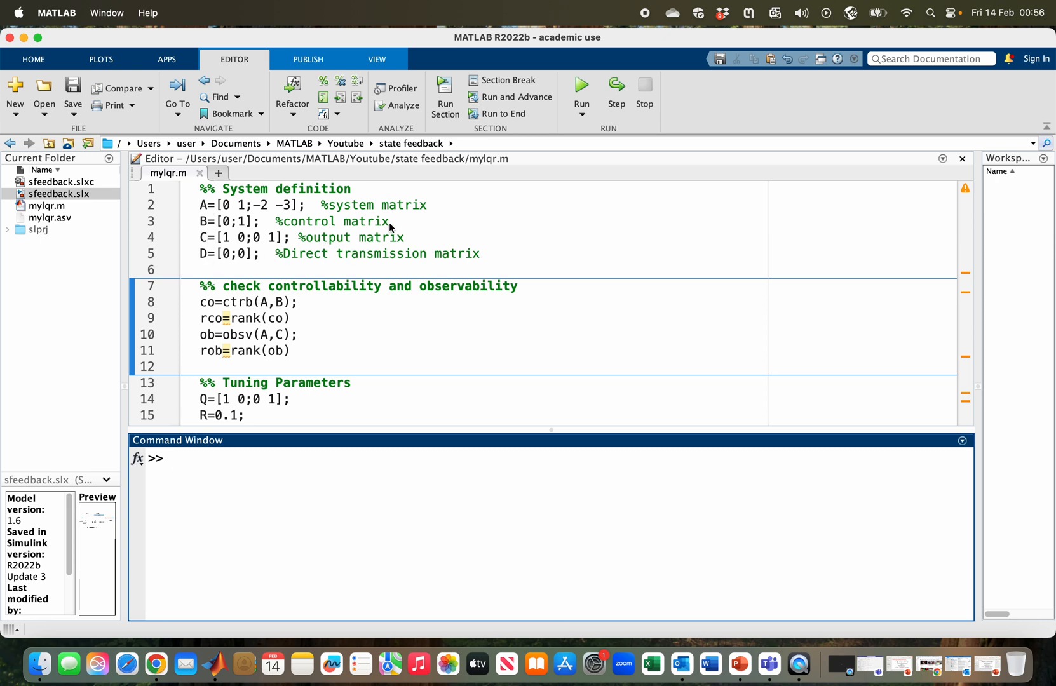
Run the system-definition section so A, B, C and D are loaded into the workspace.
{"action": "left_click", "coordinate": [401, 254]}
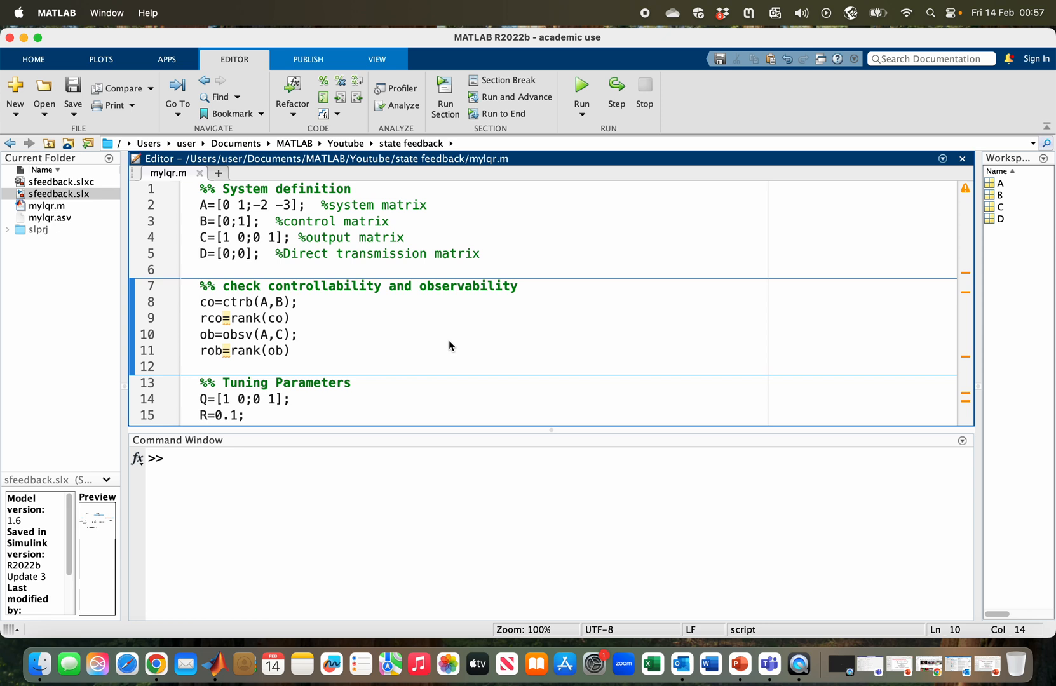
{"action": "left_click", "coordinate": [299, 334]}
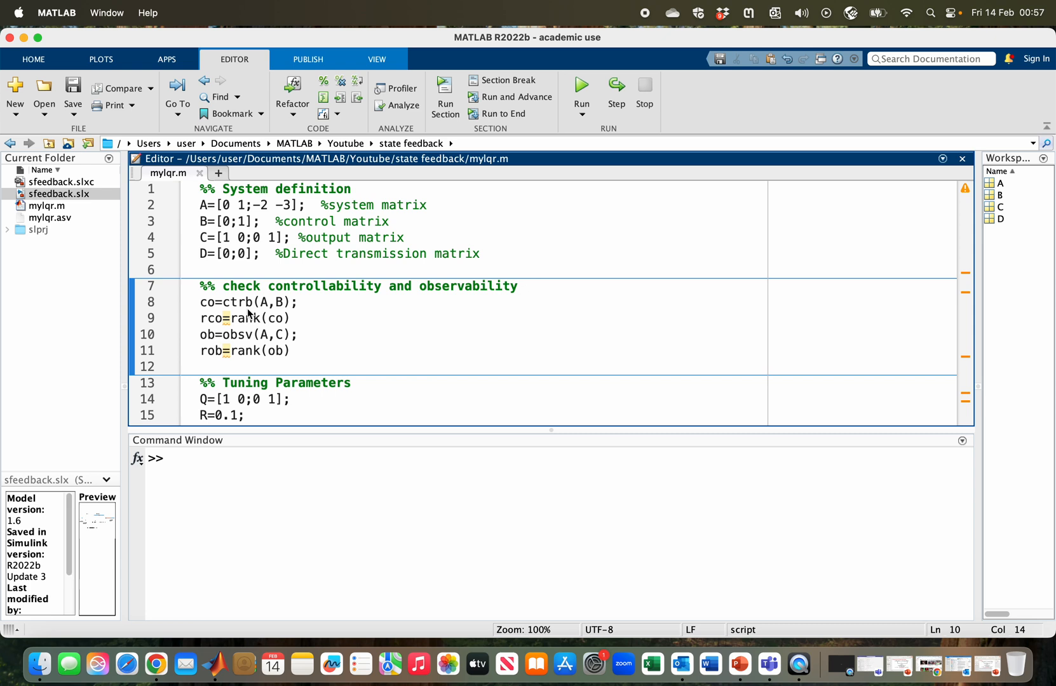
{"action": "mouse_move", "coordinate": [288, 312]}
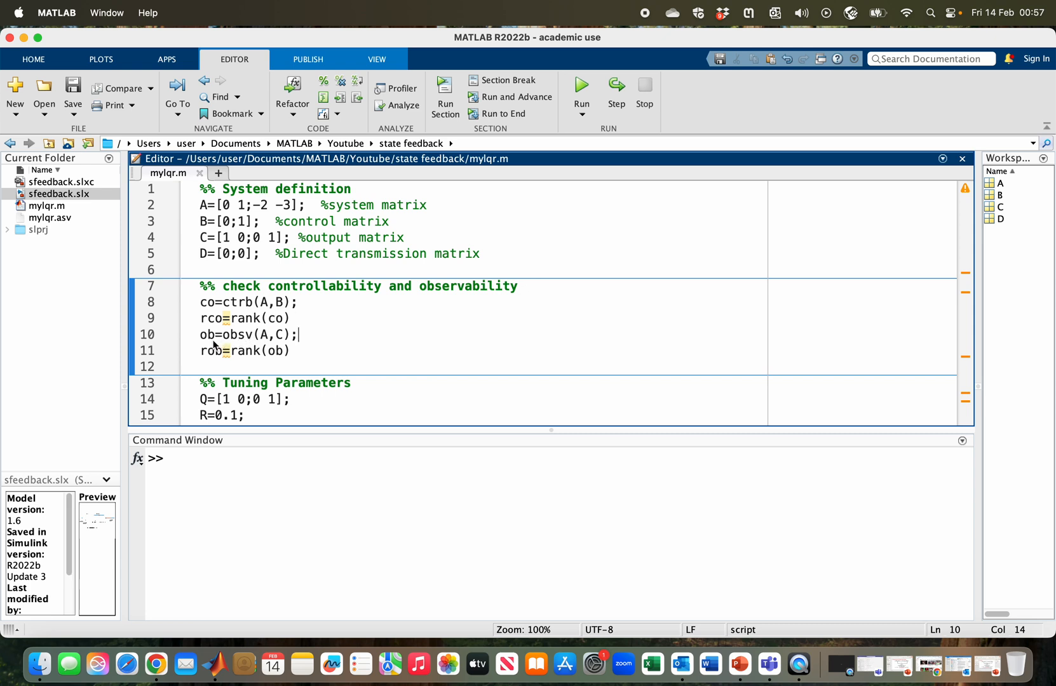
{"action": "mouse_move", "coordinate": [255, 342]}
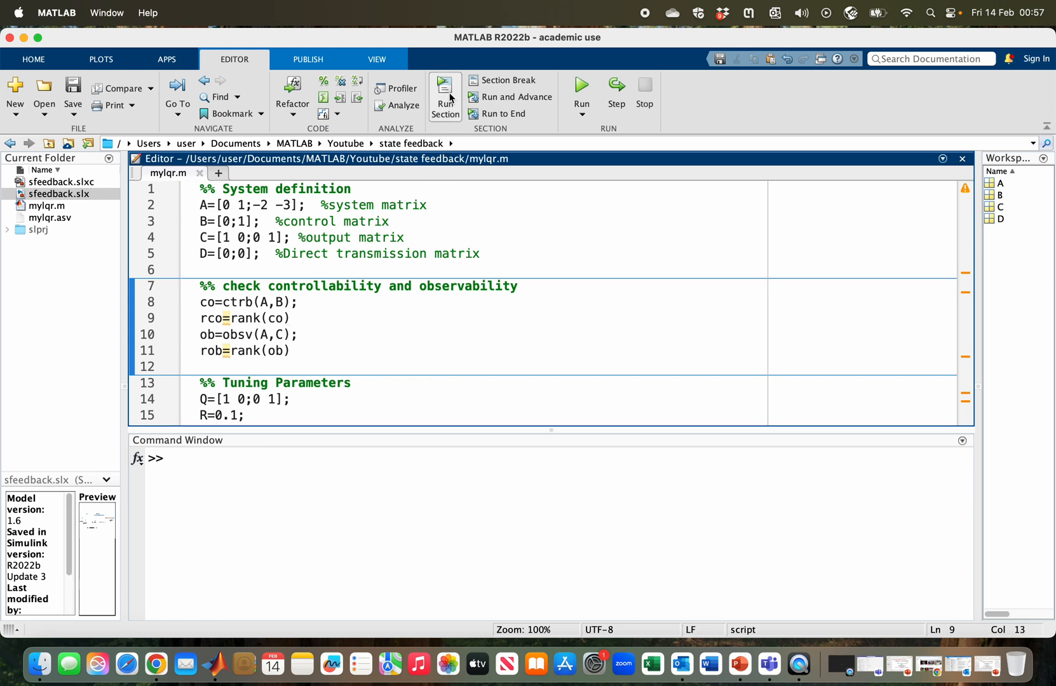
Run the controllability/observability section, reporting rco = 2 and rob = 2.
{"action": "left_click", "coordinate": [445, 96]}
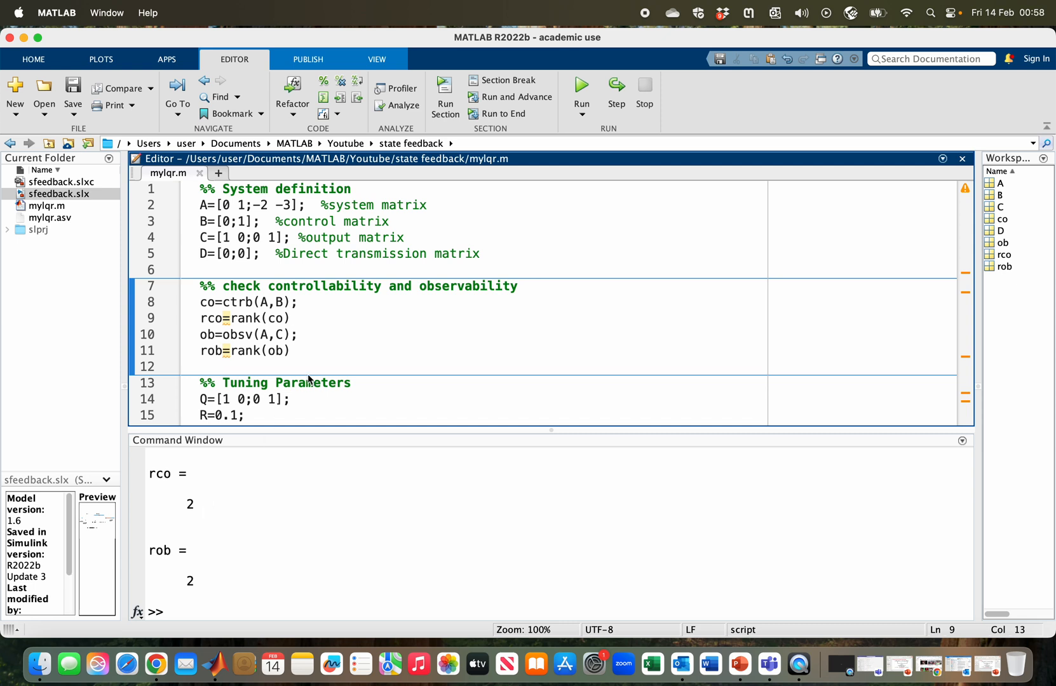
Move to the tuning section and extend the comment to read 'scaling term kr'.
{"action": "scroll", "scroll_direction": "down", "scroll_amount": 3}
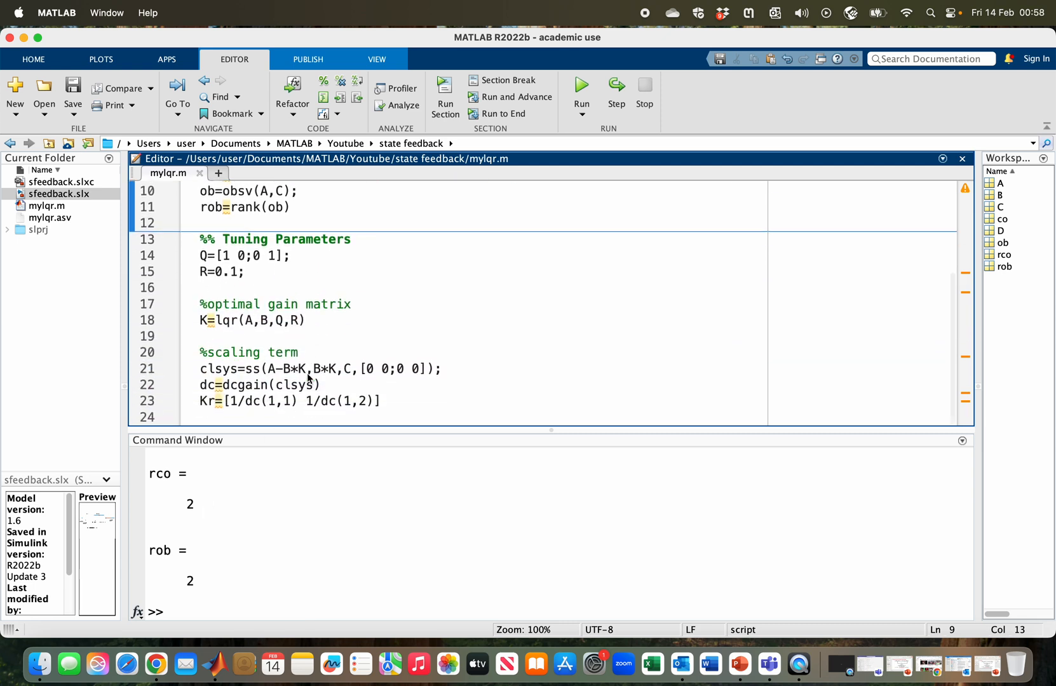
{"action": "mouse_move", "coordinate": [266, 263]}
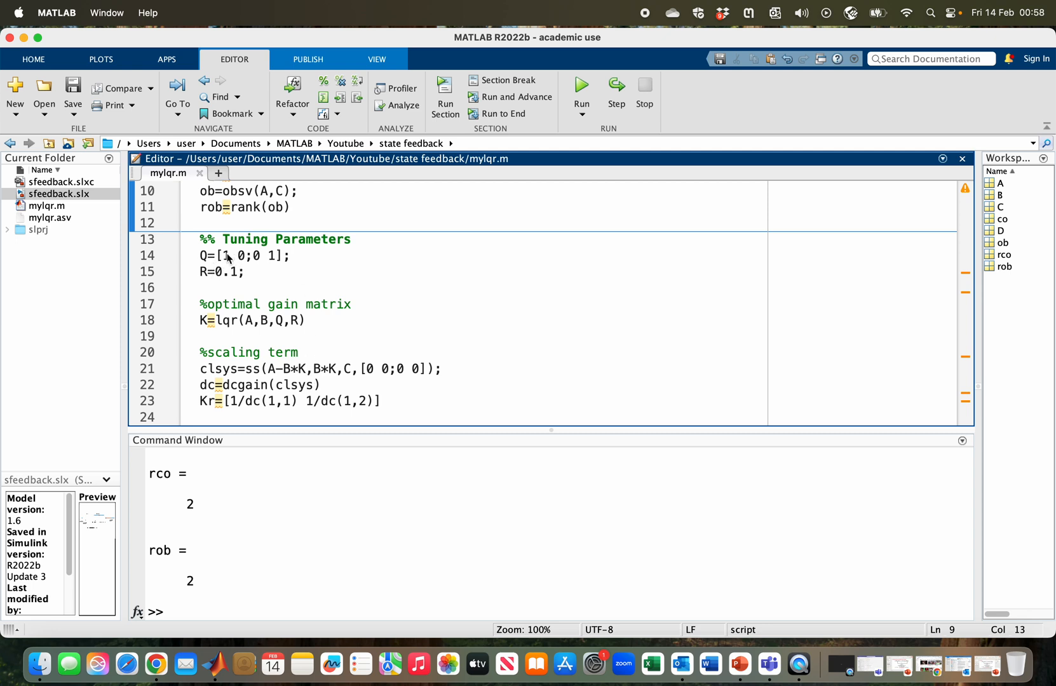
{"action": "mouse_move", "coordinate": [244, 279]}
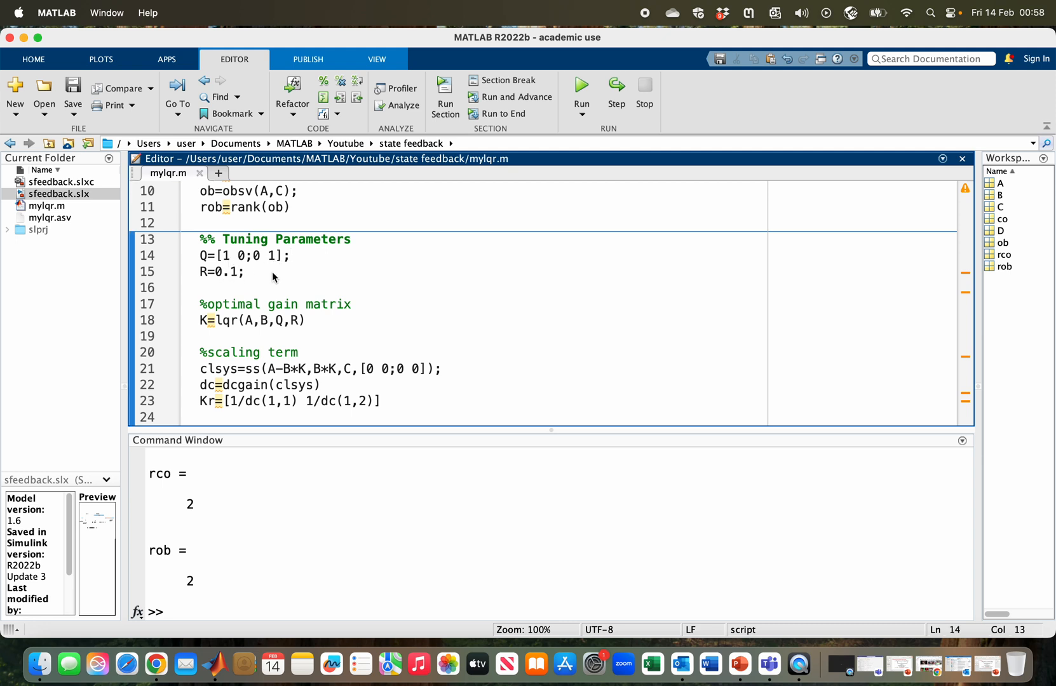
{"action": "mouse_move", "coordinate": [276, 269]}
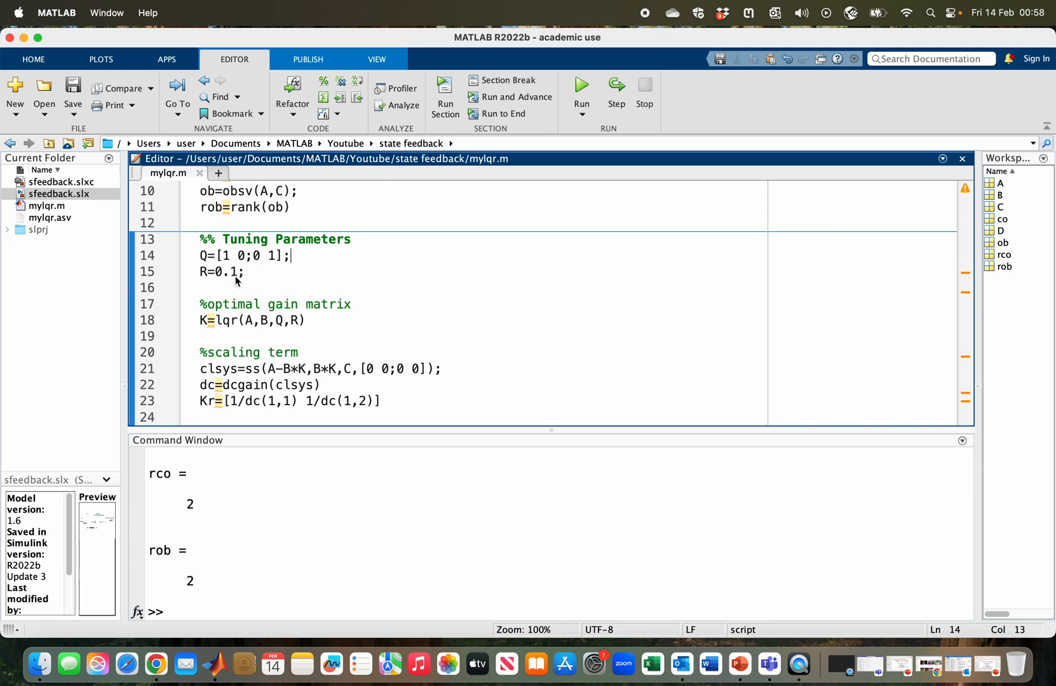
{"action": "mouse_move", "coordinate": [254, 327]}
{"action": "type", "text": " kr"}
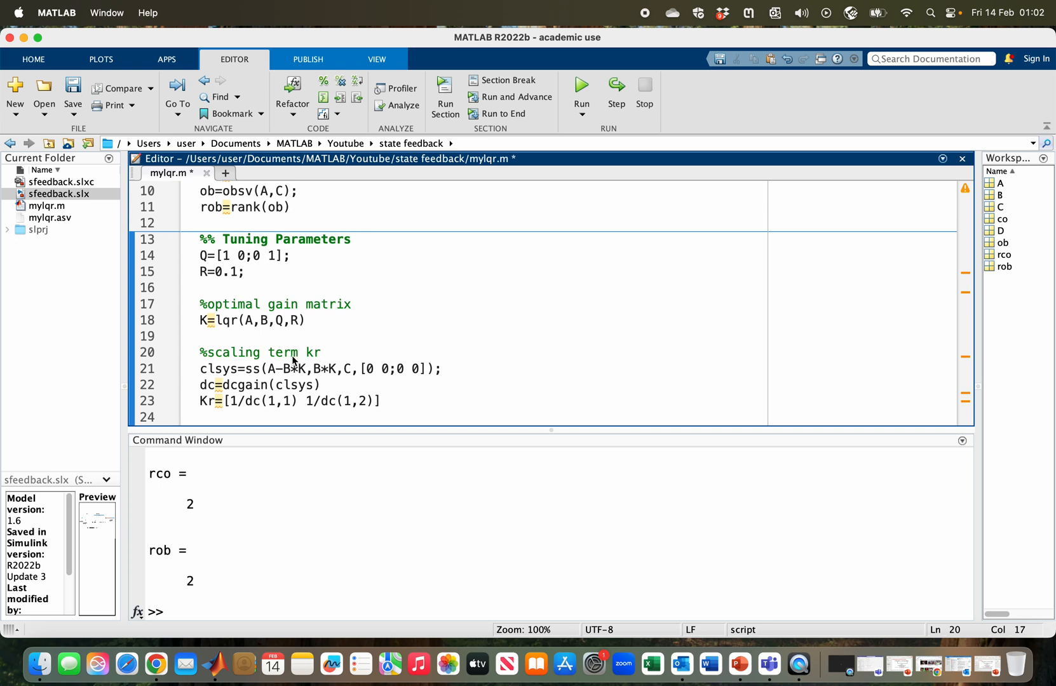
{"action": "mouse_move", "coordinate": [302, 368]}
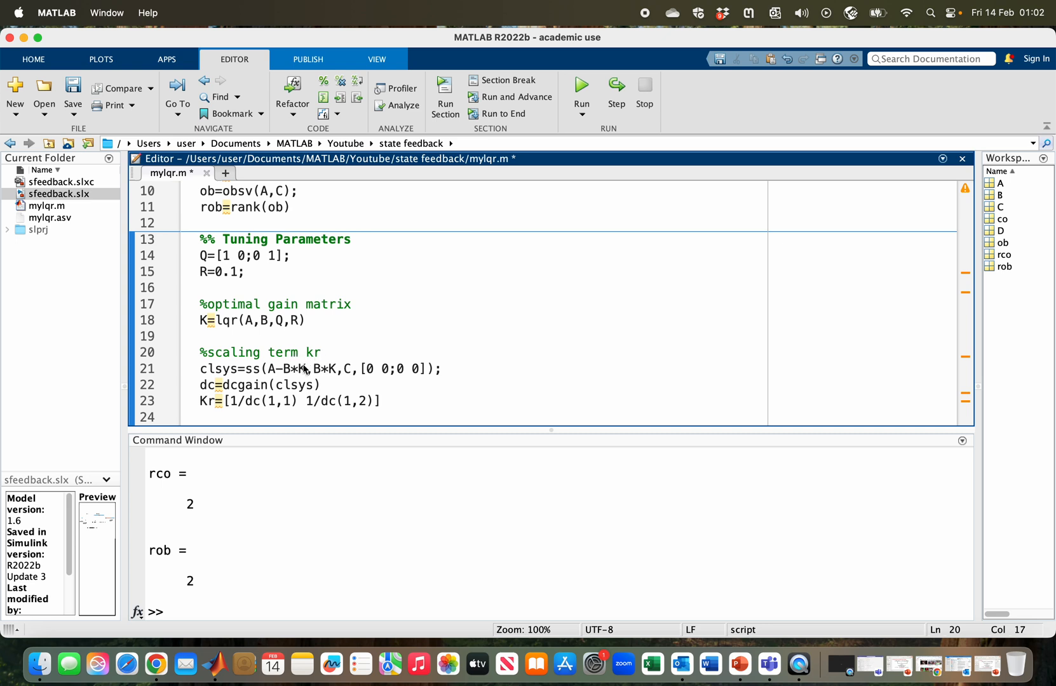
{"action": "left_click", "coordinate": [322, 352]}
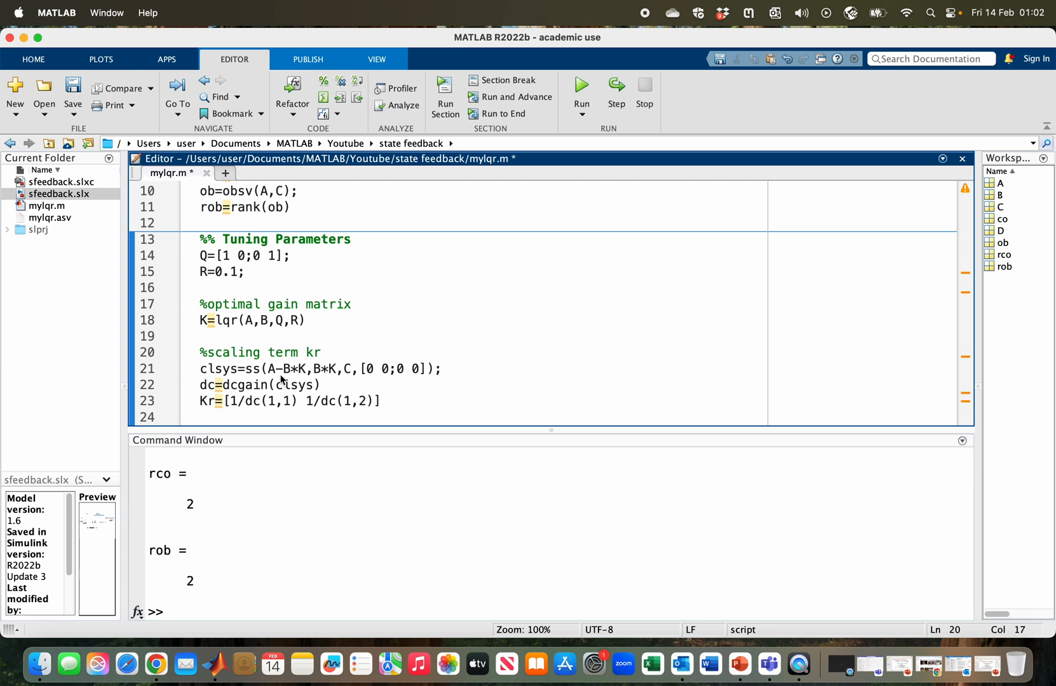
{"action": "mouse_move", "coordinate": [296, 370]}
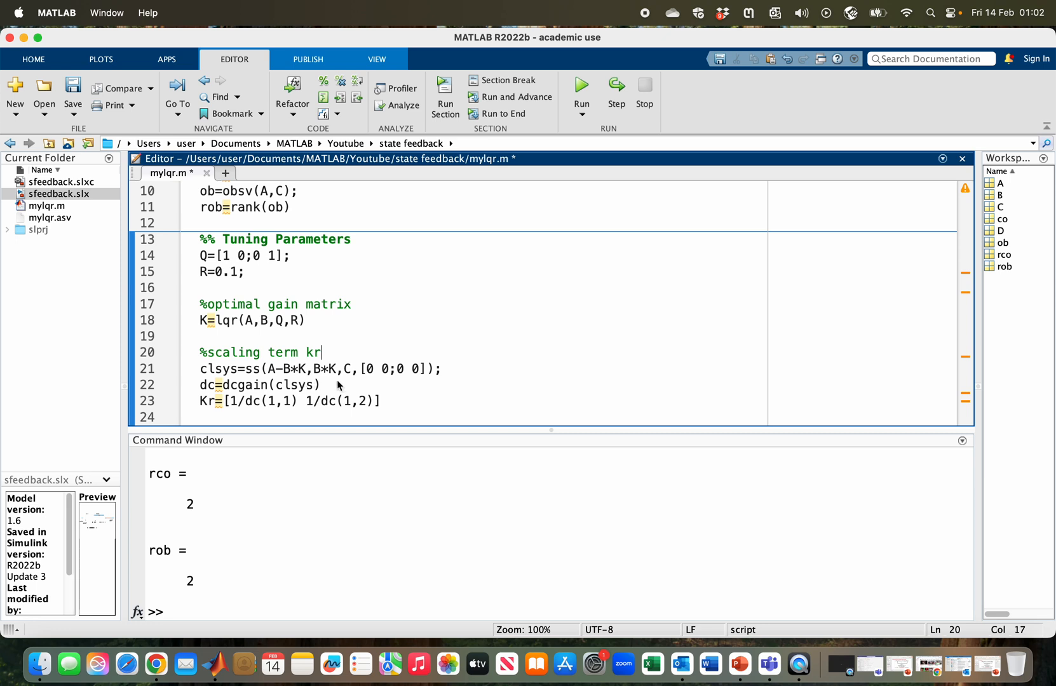
{"action": "mouse_move", "coordinate": [356, 381]}
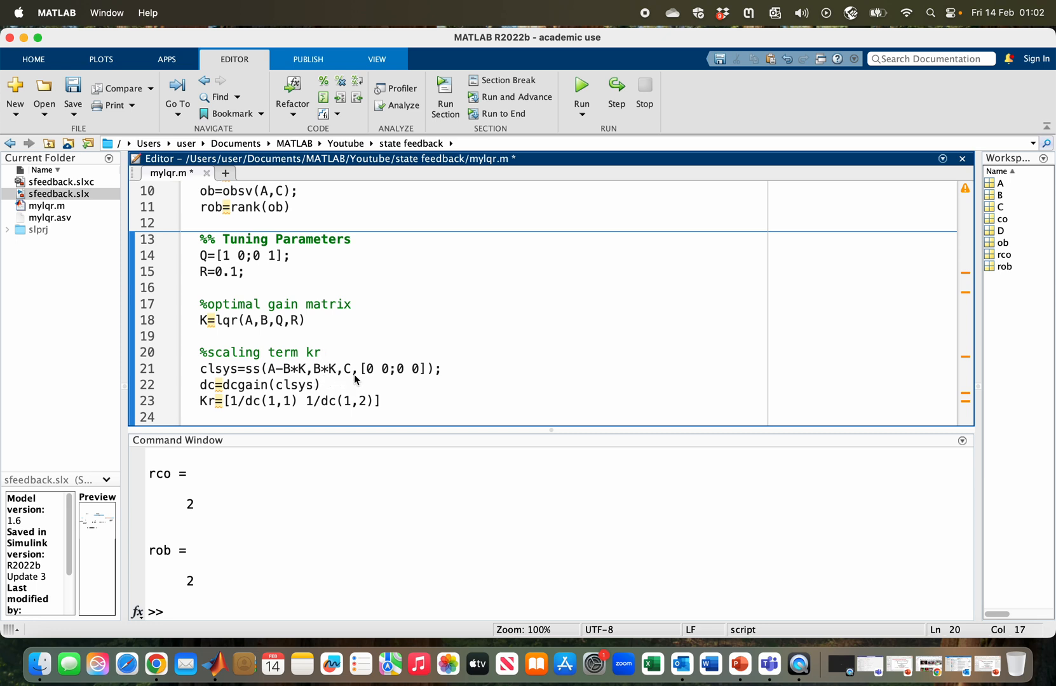
{"action": "mouse_move", "coordinate": [351, 371]}
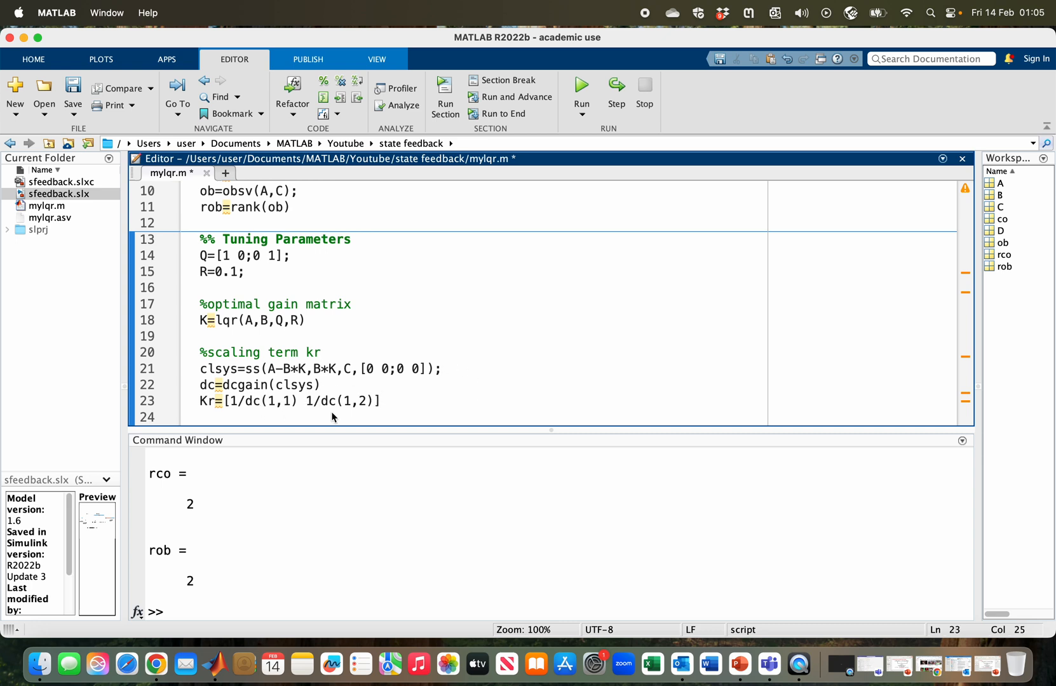
{"action": "mouse_move", "coordinate": [336, 408]}
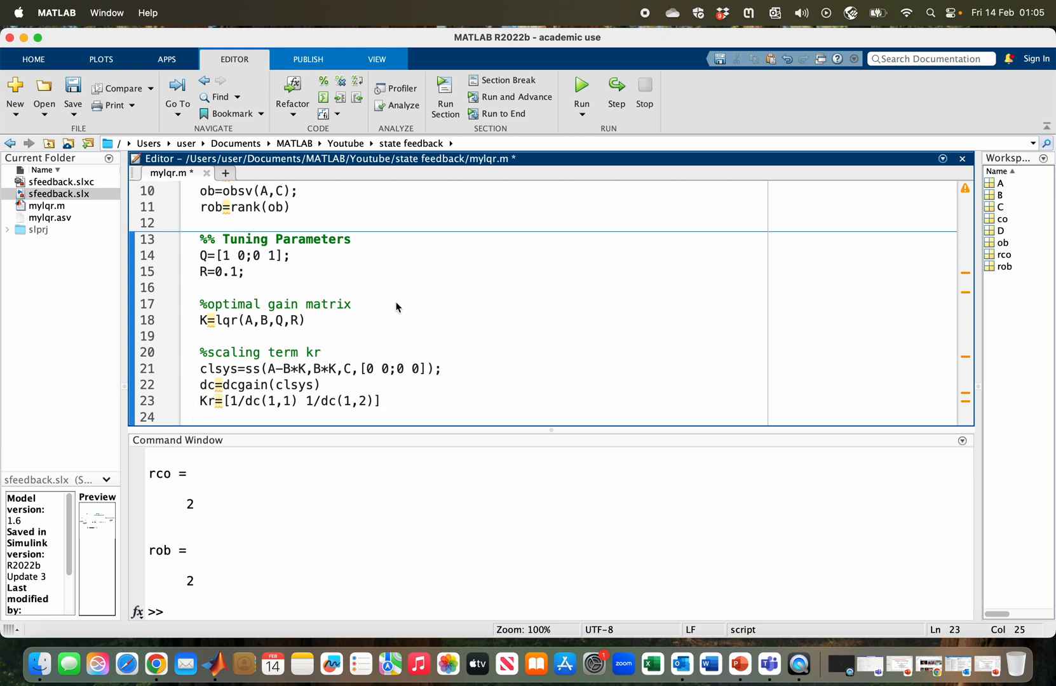
Save and run mylqr.m, yielding K, dc = 0.4655 and Kr = 2.1483.
{"action": "left_click", "coordinate": [580, 86]}
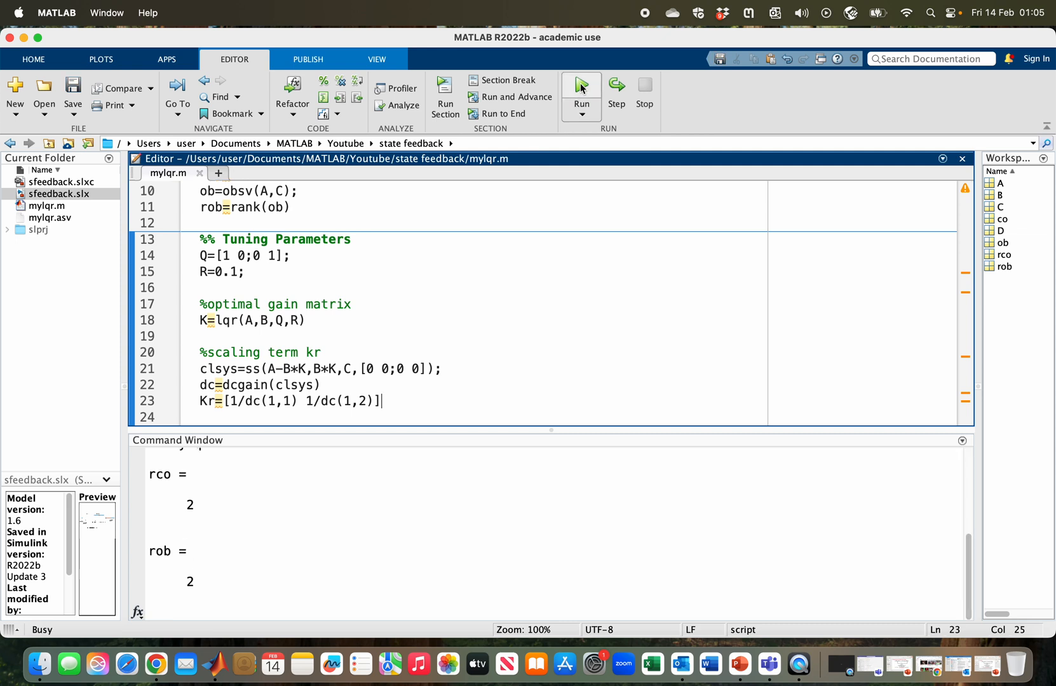
{"action": "left_click", "coordinate": [580, 85]}
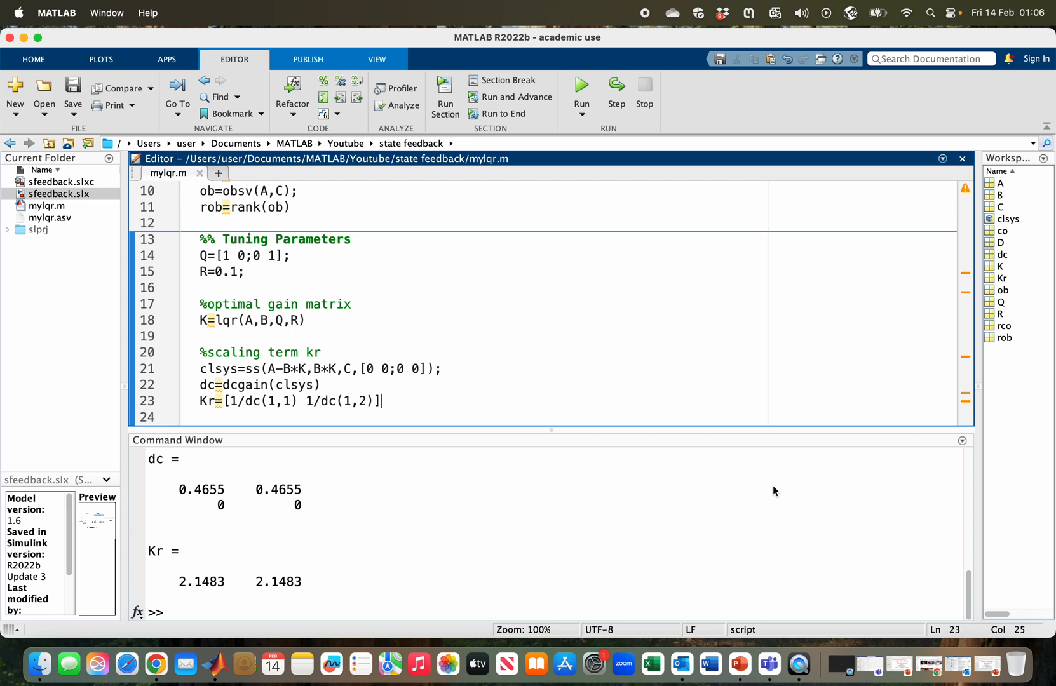
{"action": "mouse_move", "coordinate": [1004, 193]}
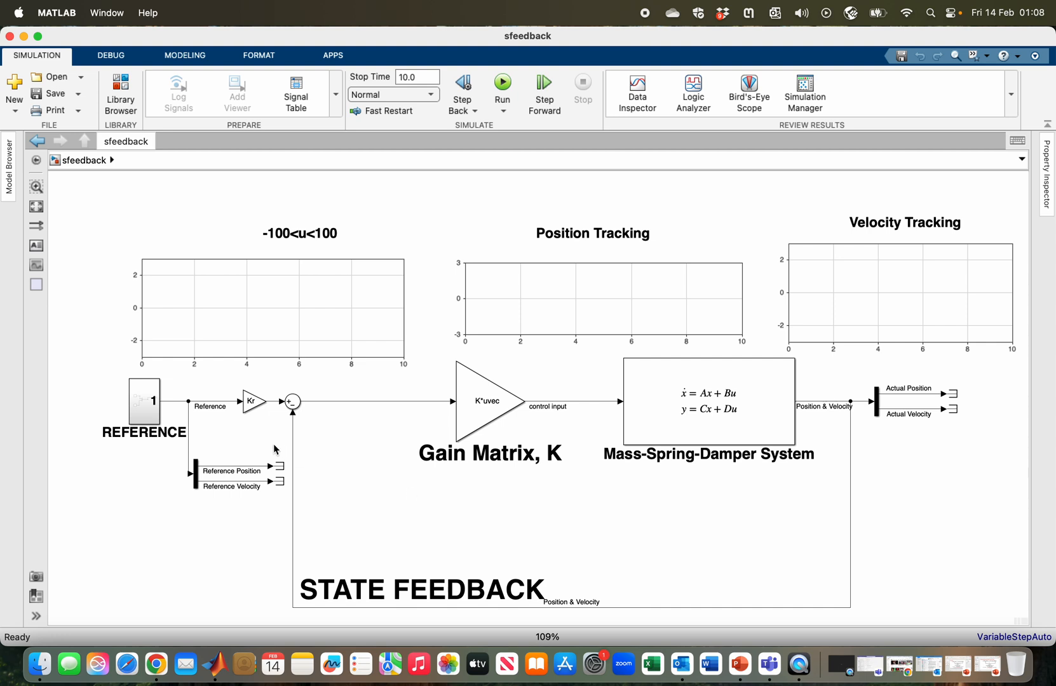
{"action": "left_click", "coordinate": [144, 400]}
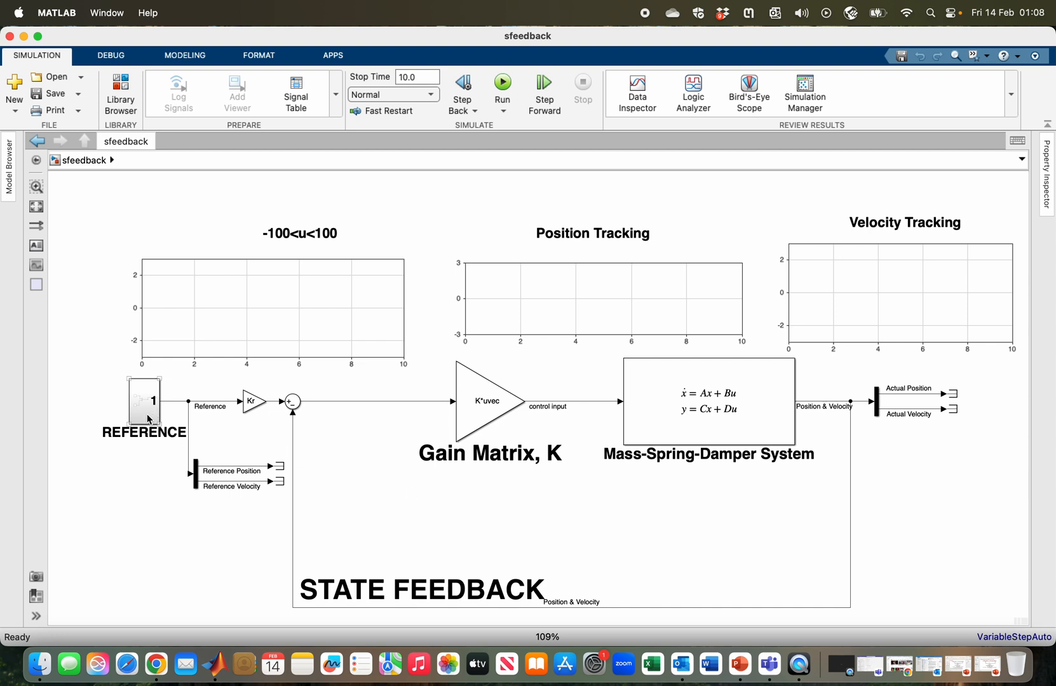
{"action": "double_click", "coordinate": [144, 401]}
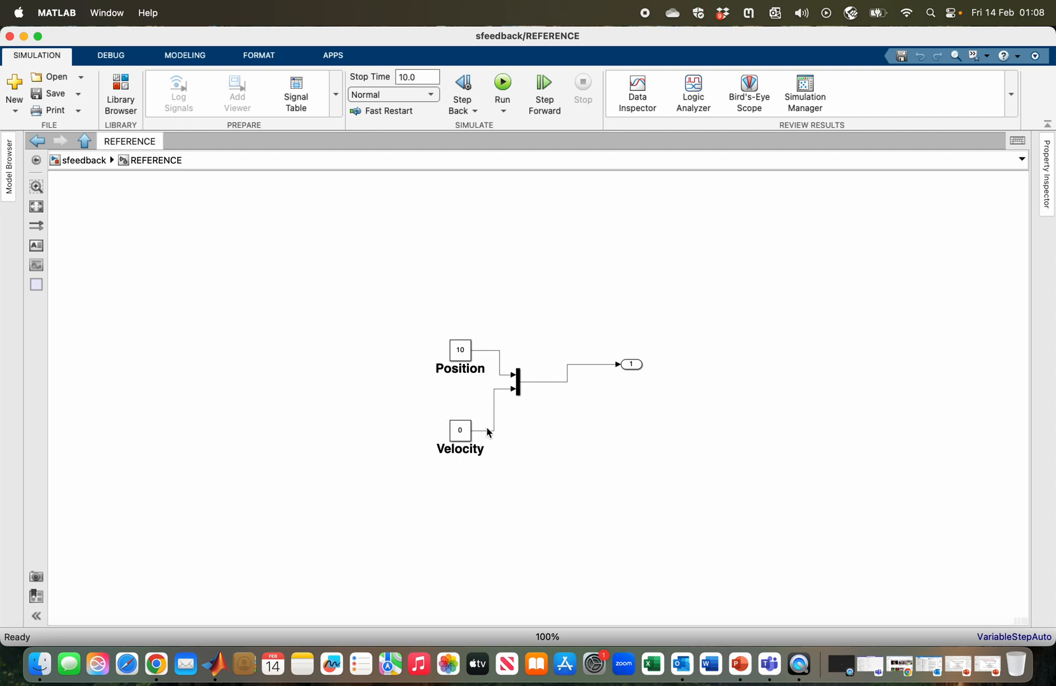
{"action": "mouse_move", "coordinate": [482, 444]}
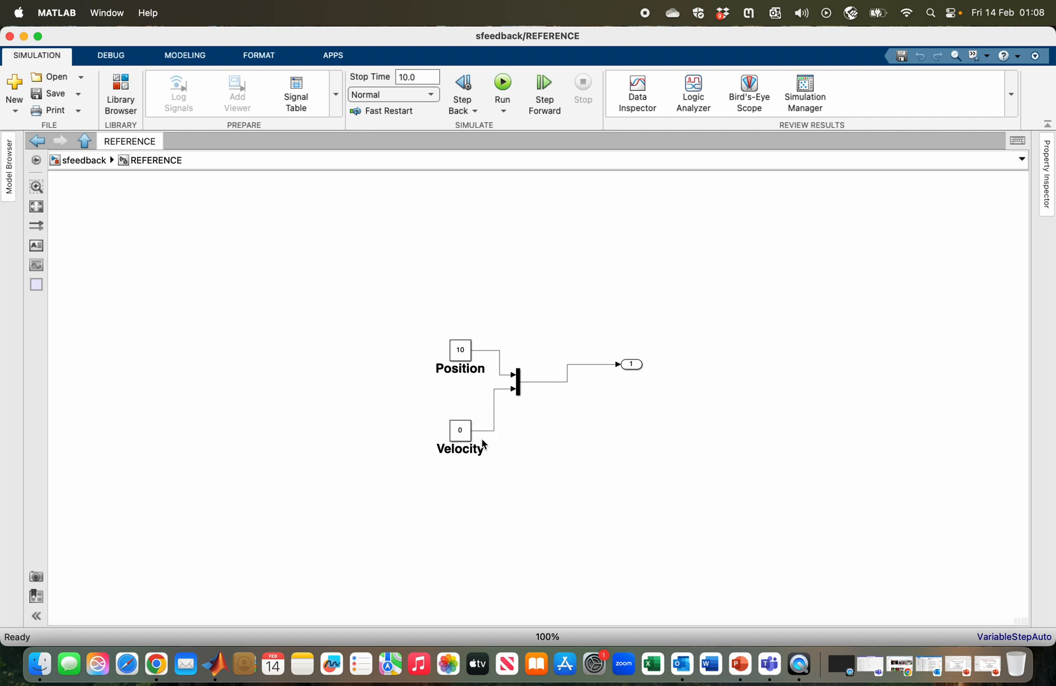
{"action": "left_click", "coordinate": [460, 430]}
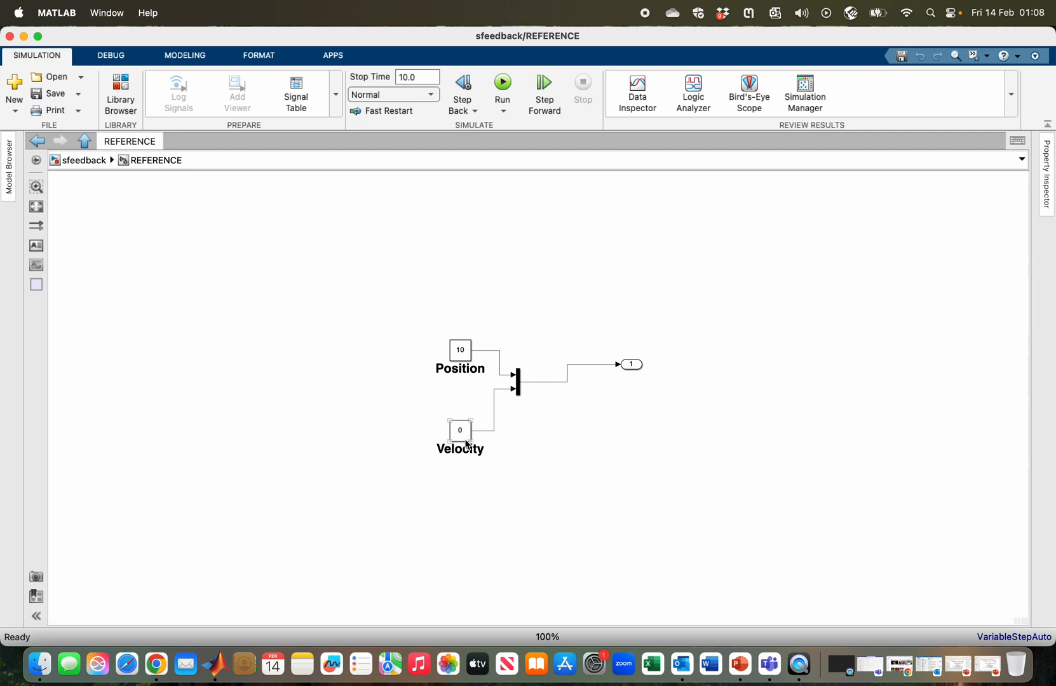
{"action": "left_click", "coordinate": [84, 141]}
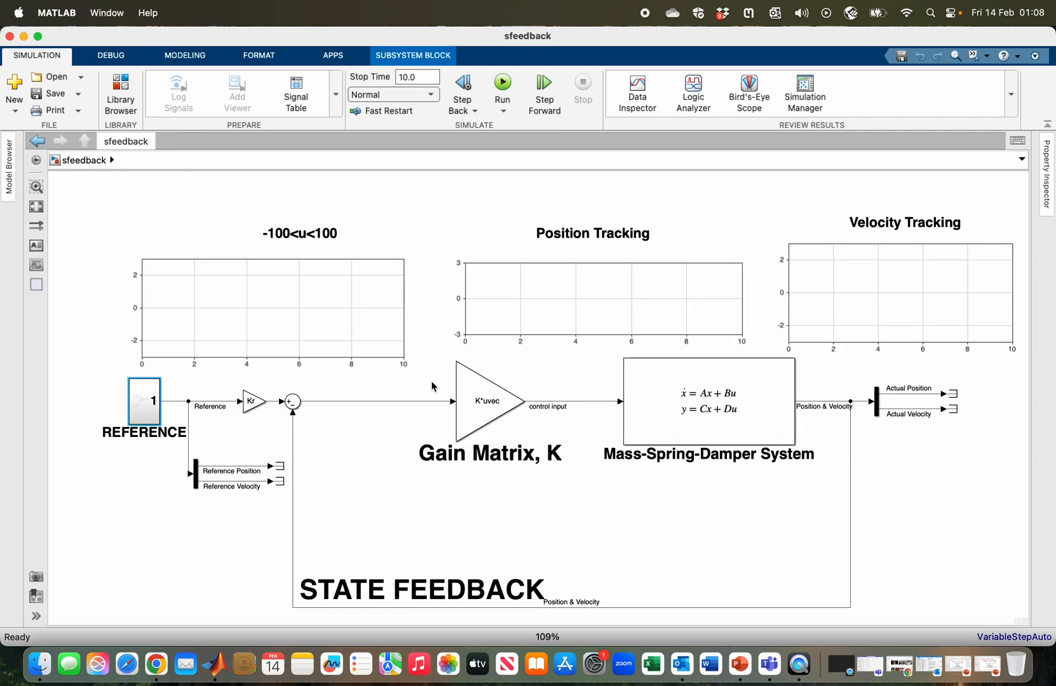
{"action": "left_click", "coordinate": [481, 402]}
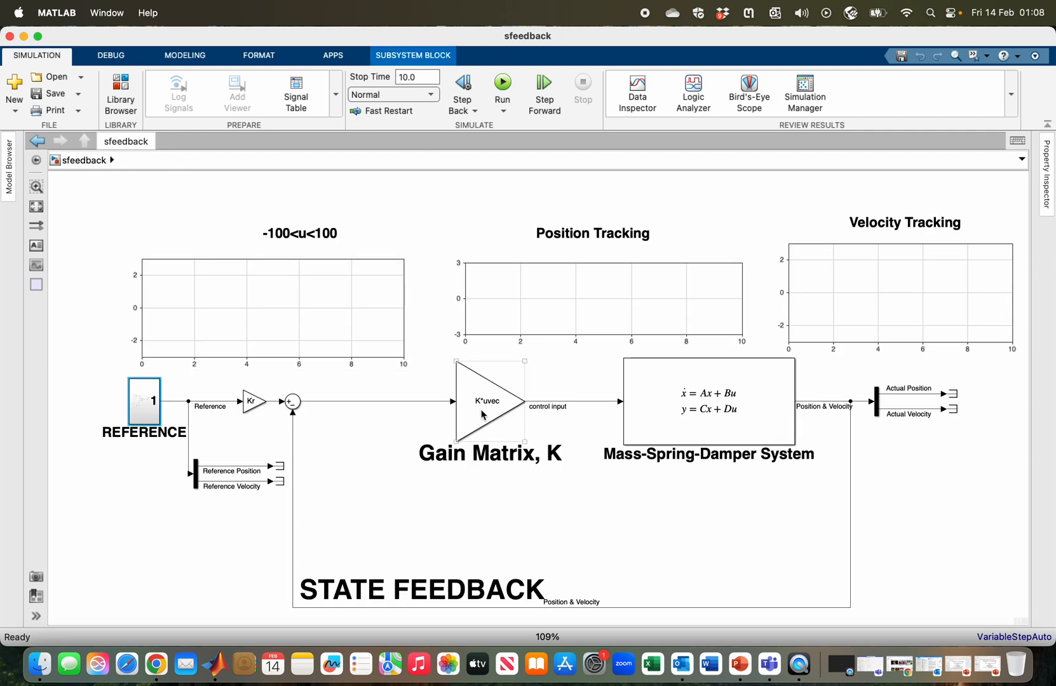
{"action": "double_click", "coordinate": [486, 401]}
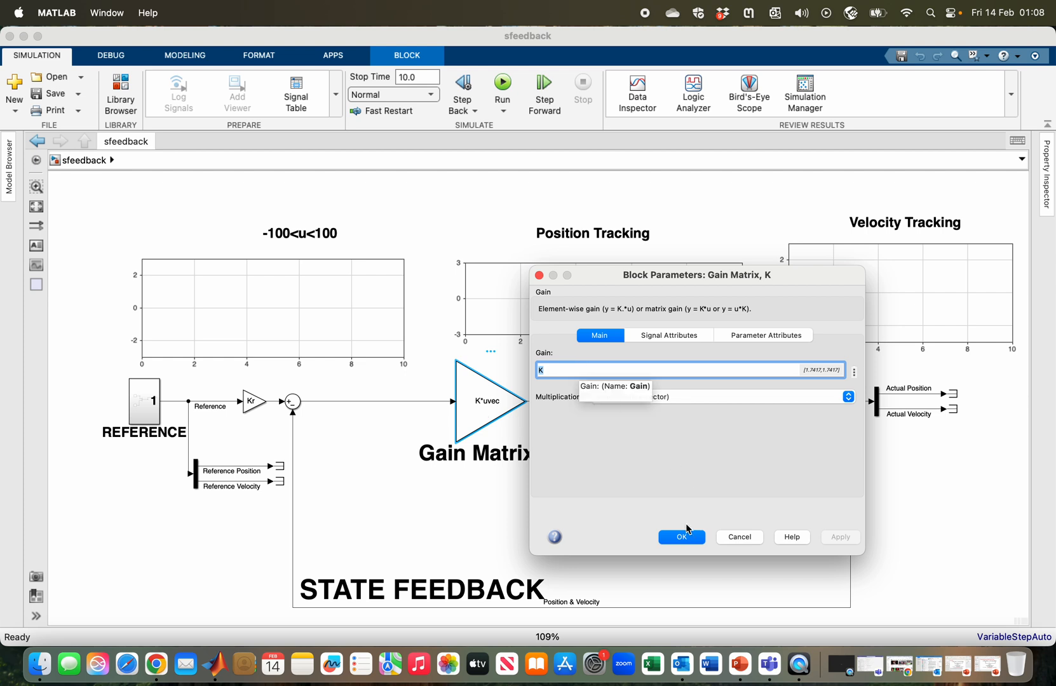
{"action": "left_click", "coordinate": [680, 537]}
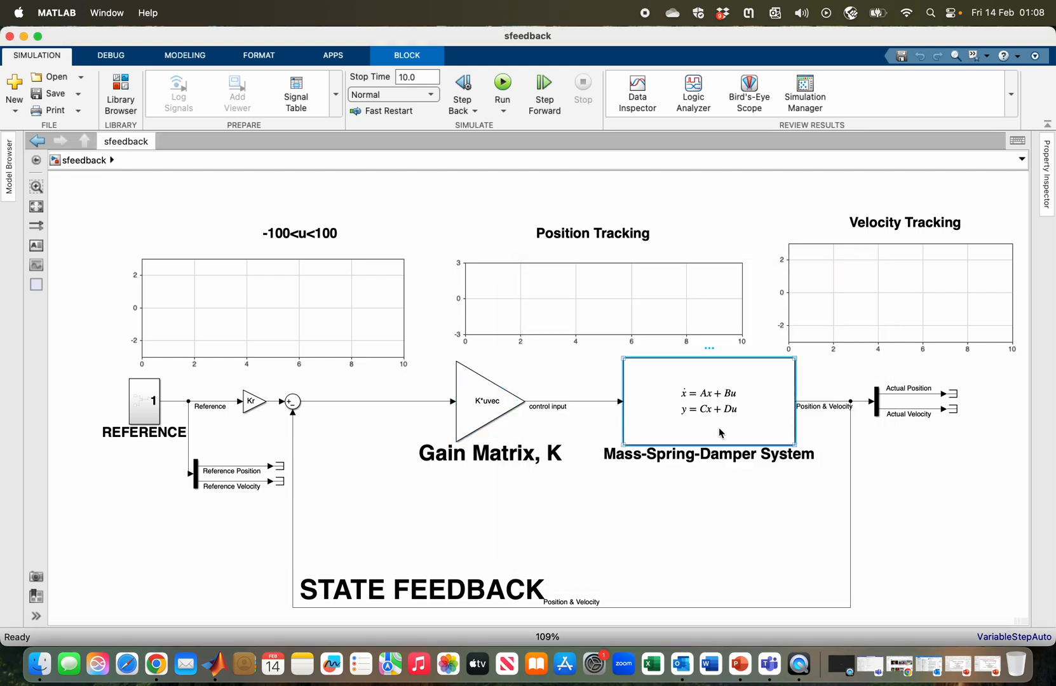
{"action": "double_click", "coordinate": [708, 401]}
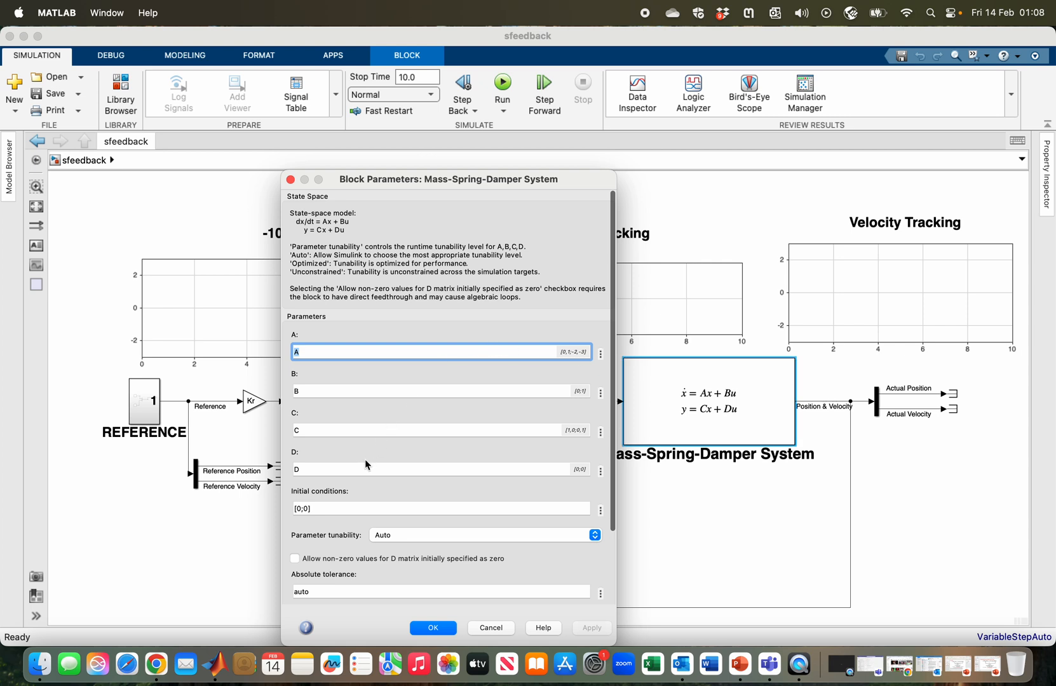
{"action": "mouse_move", "coordinate": [362, 469]}
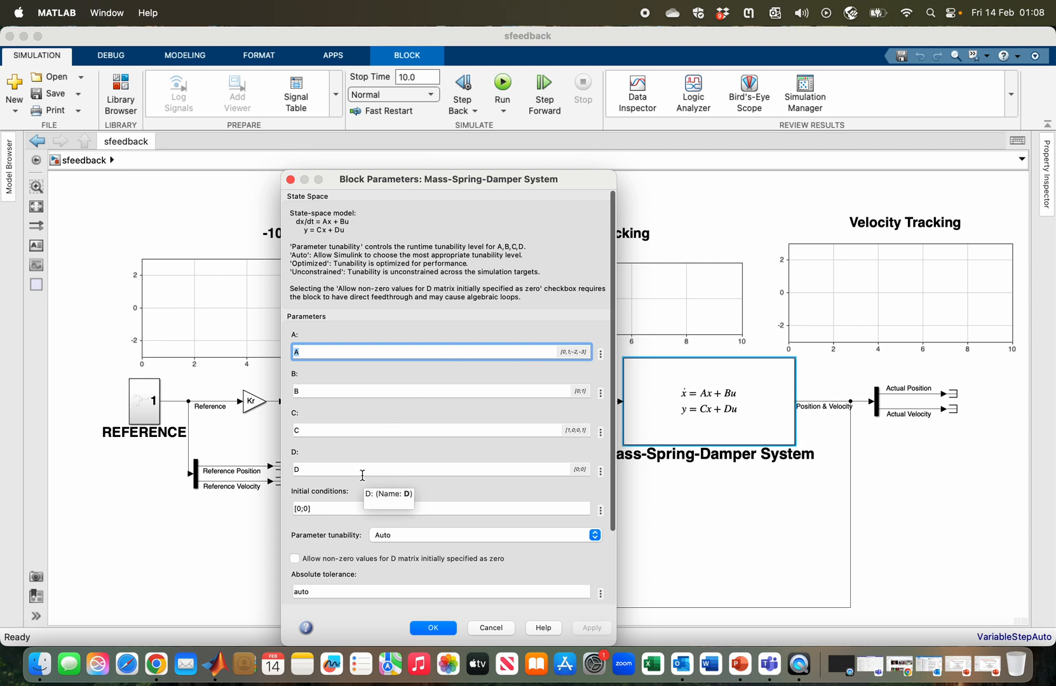
{"action": "mouse_move", "coordinate": [306, 517]}
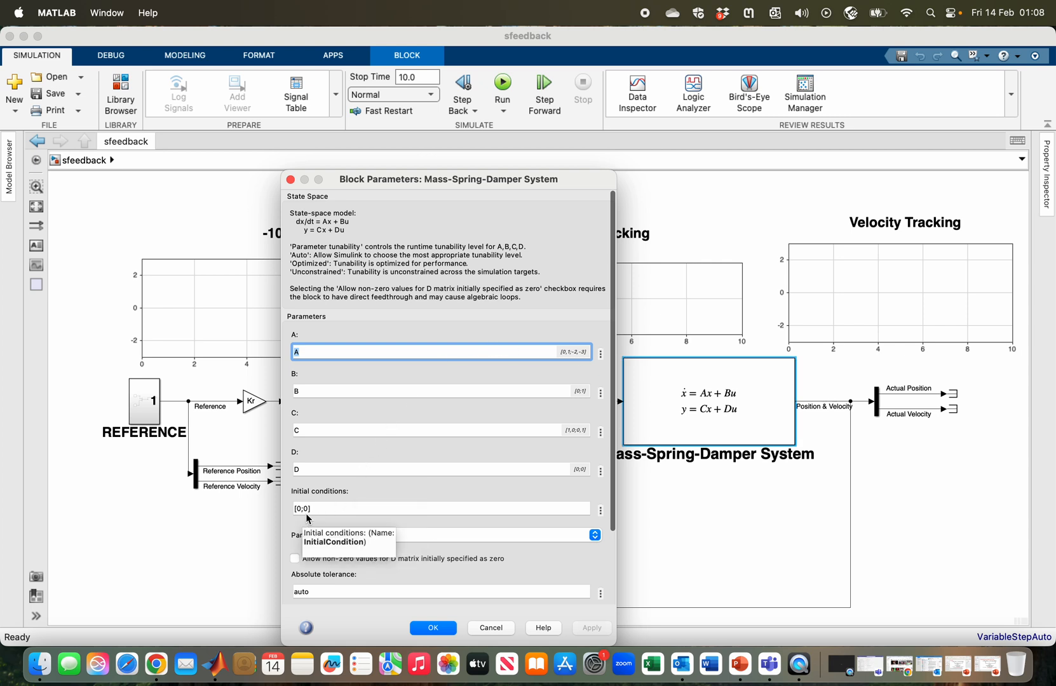
{"action": "mouse_move", "coordinate": [305, 515]}
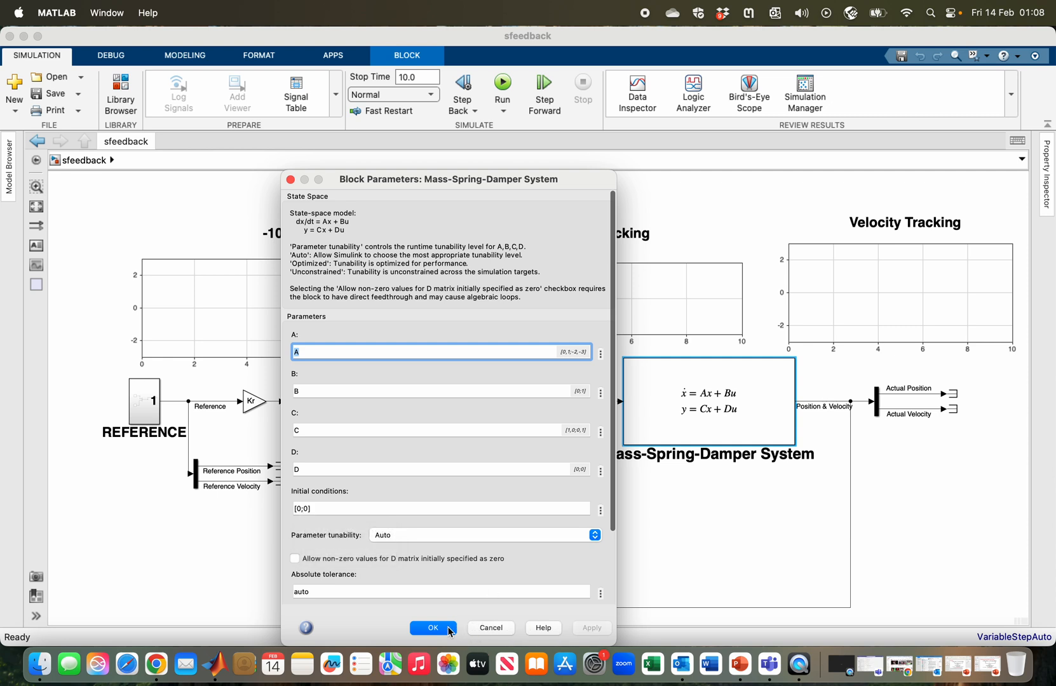
{"action": "left_click", "coordinate": [432, 628]}
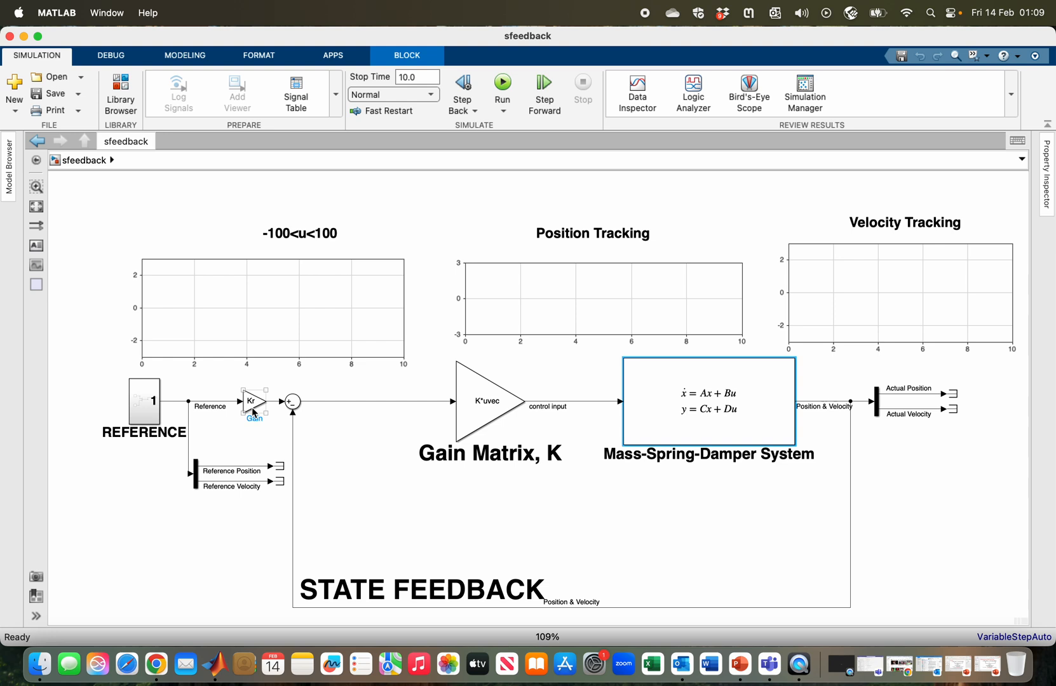
{"action": "left_click", "coordinate": [144, 404]}
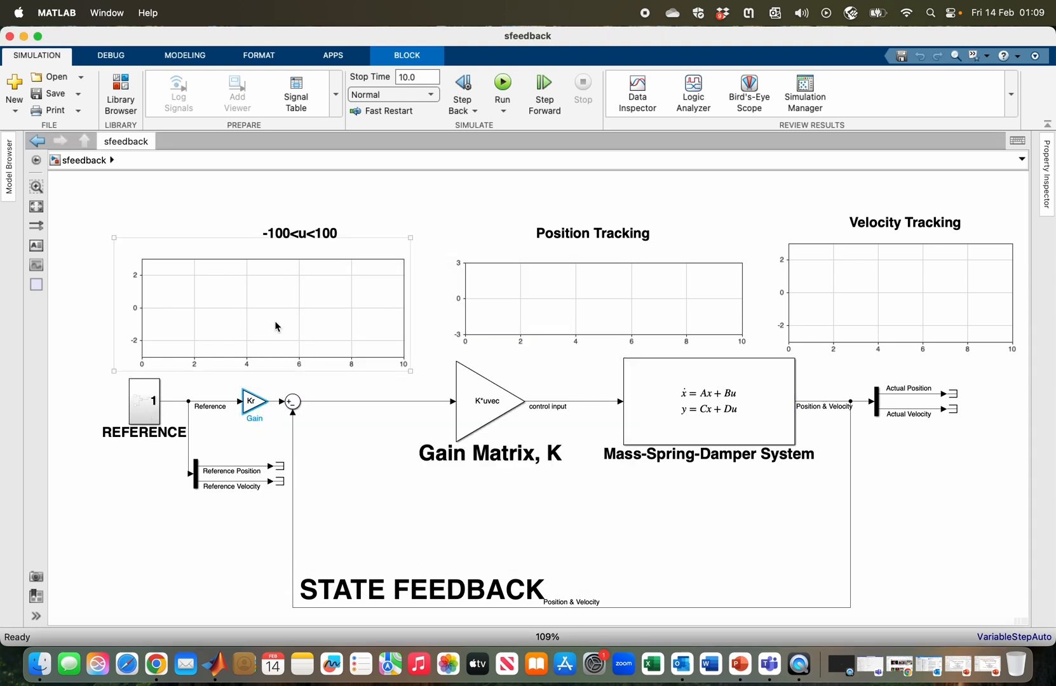
{"action": "mouse_move", "coordinate": [310, 303]}
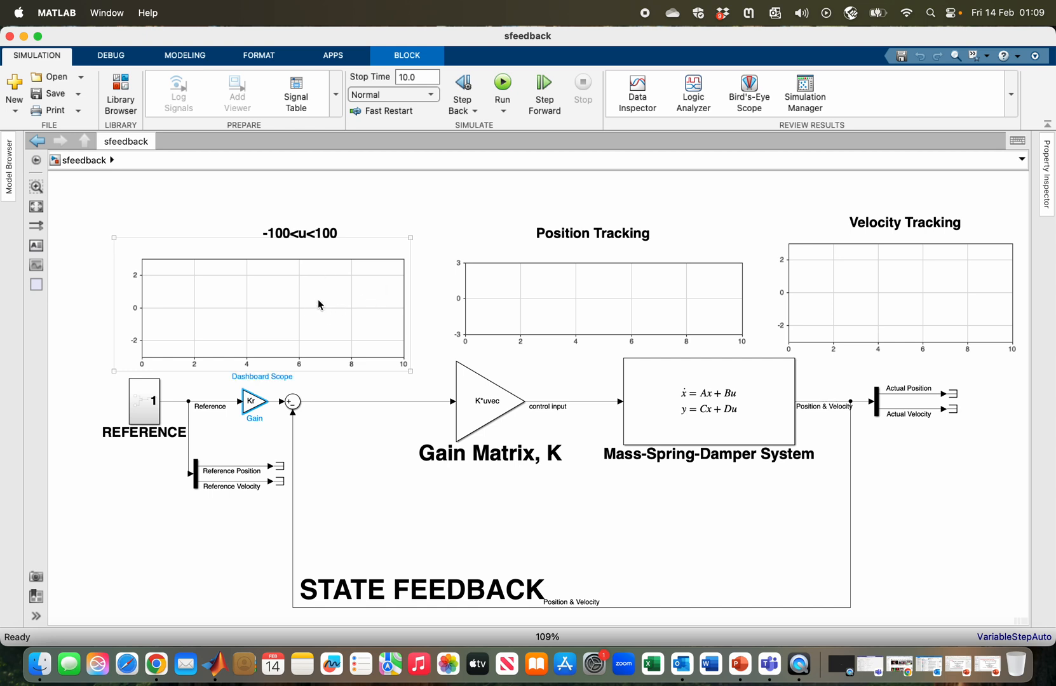
{"action": "left_click", "coordinate": [591, 299]}
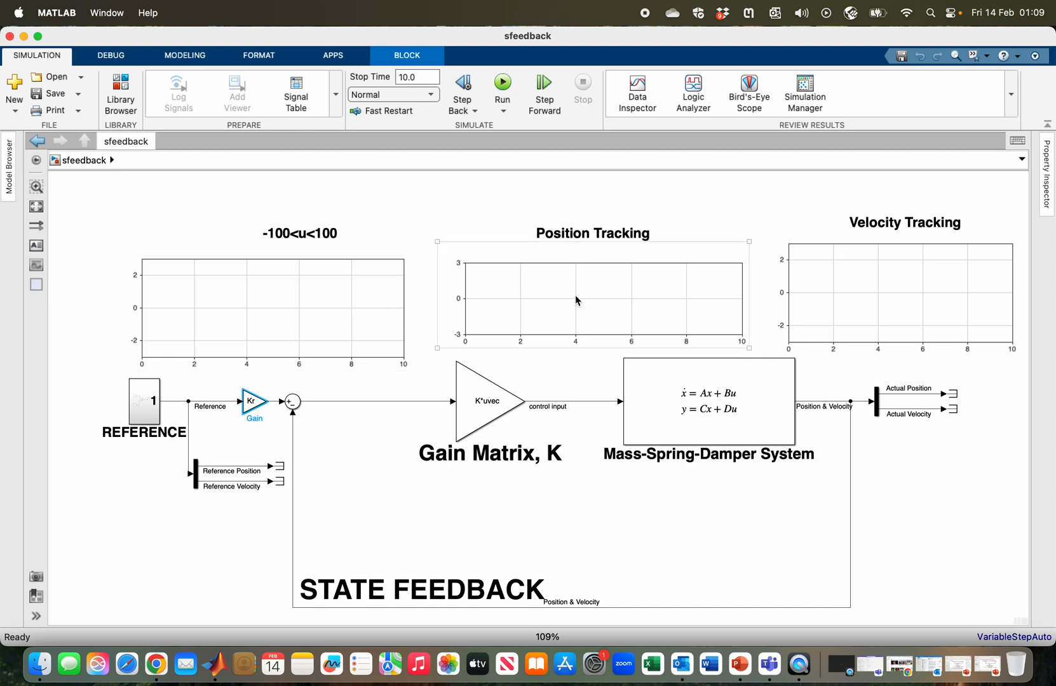
{"action": "left_click", "coordinate": [905, 289]}
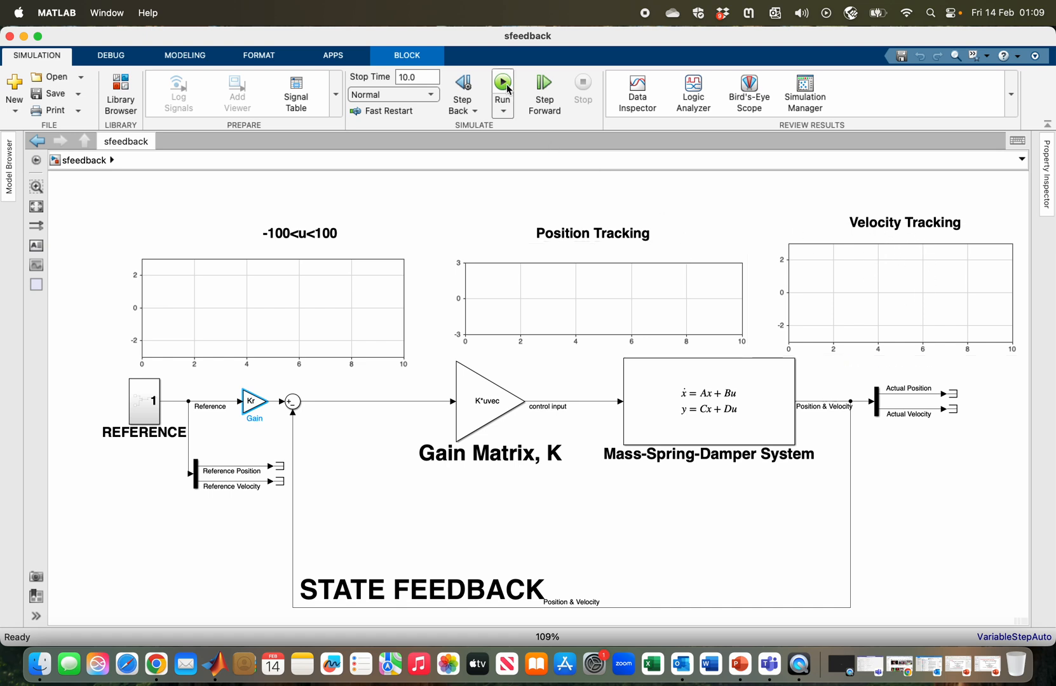
Simulate sfeedback; position settles at 10 in ~4 s and control input peaks near 37.4.
{"action": "left_click", "coordinate": [502, 86]}
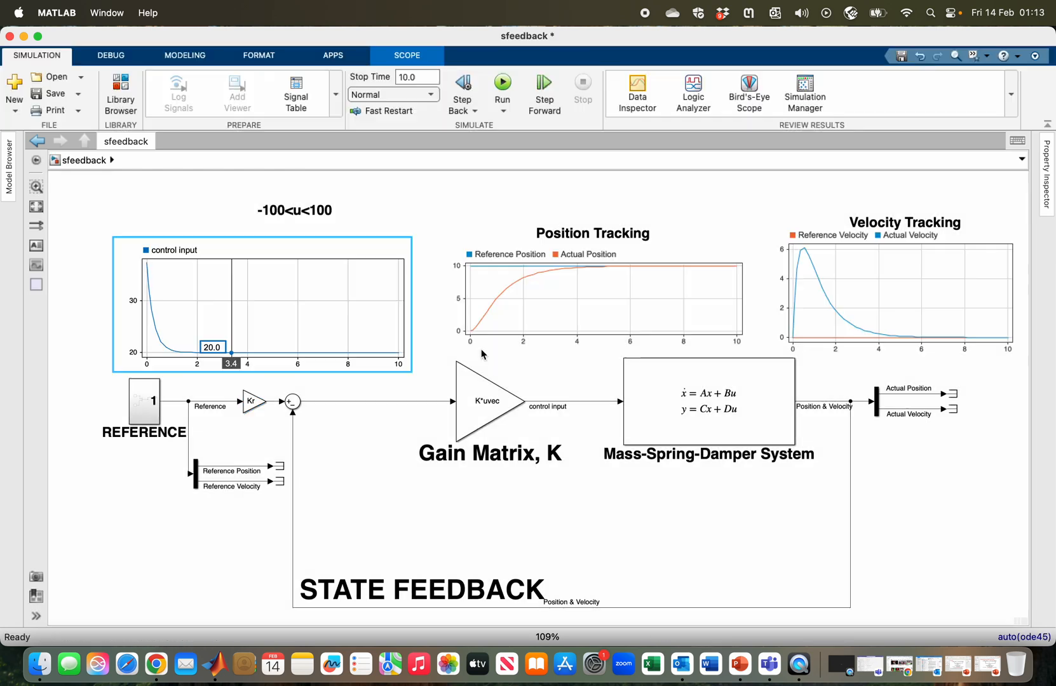
{"action": "left_click", "coordinate": [593, 300]}
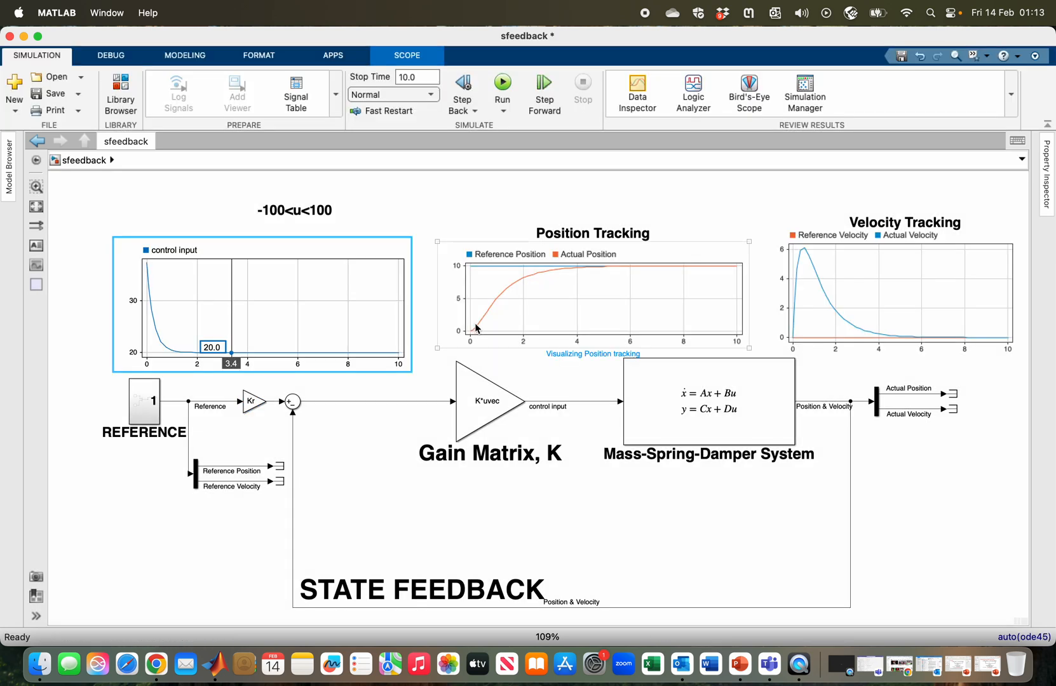
{"action": "mouse_move", "coordinate": [619, 270]}
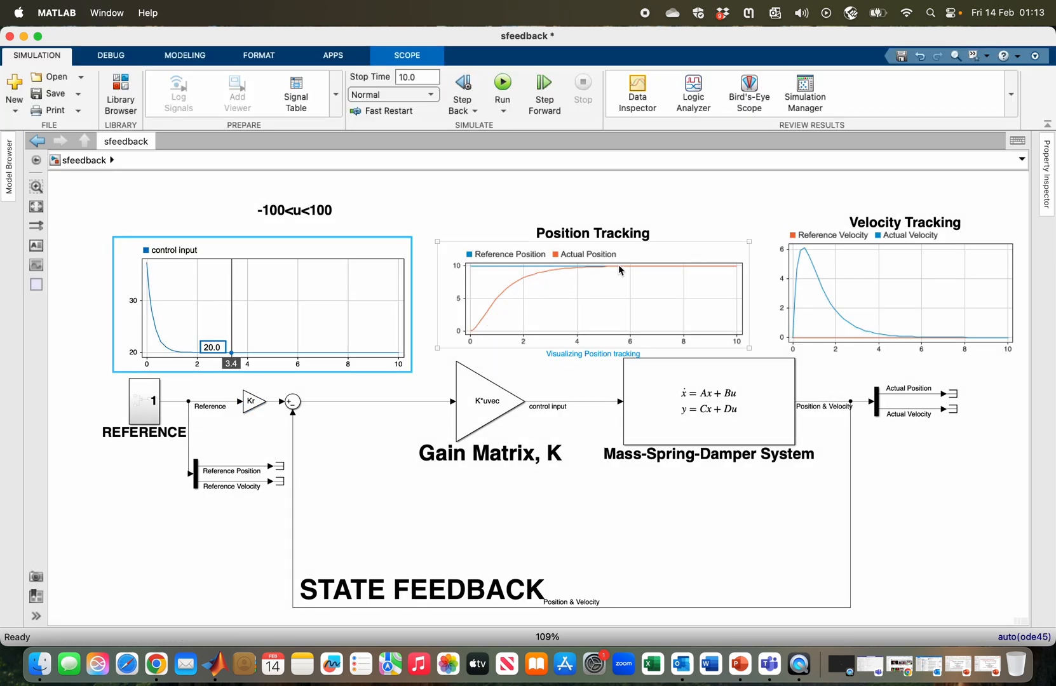
{"action": "mouse_move", "coordinate": [540, 266]}
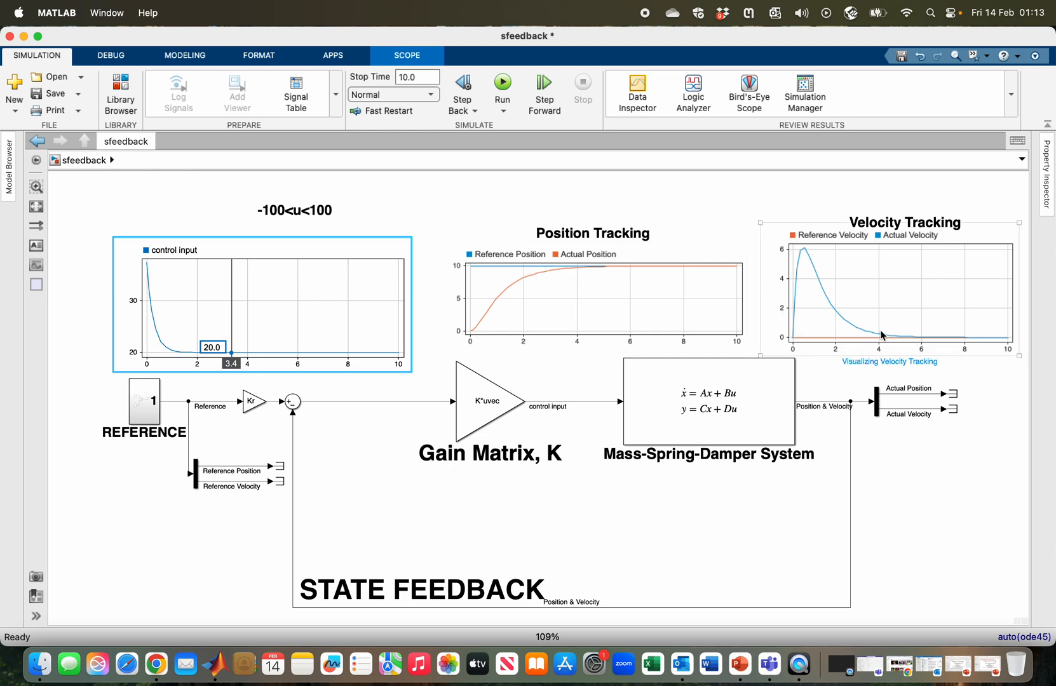
{"action": "mouse_move", "coordinate": [908, 305]}
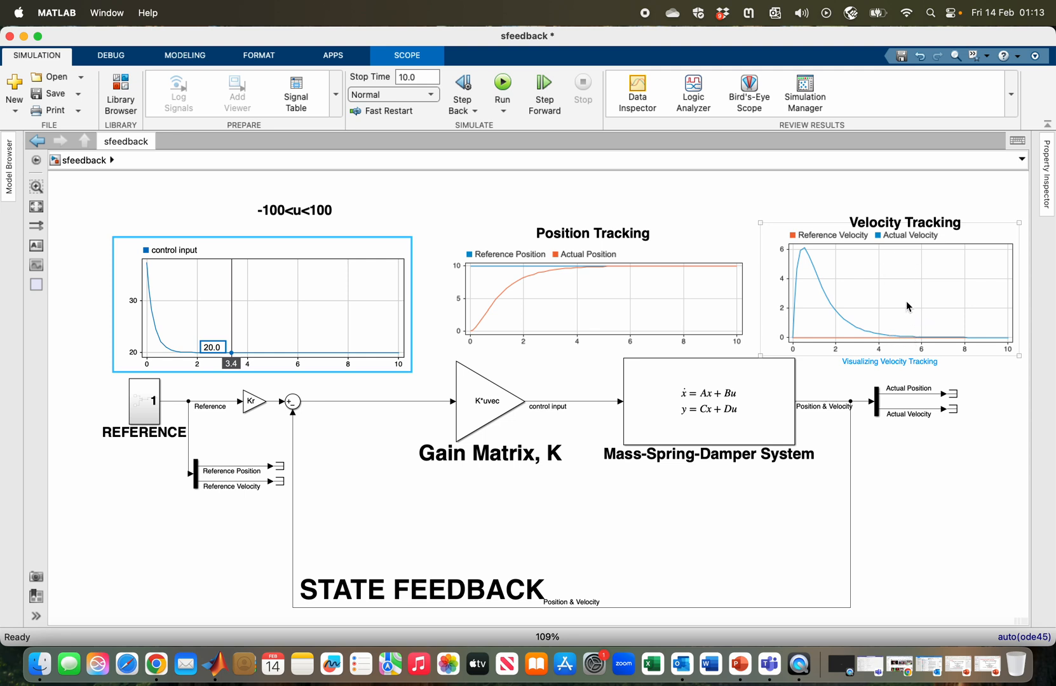
{"action": "mouse_move", "coordinate": [982, 342]}
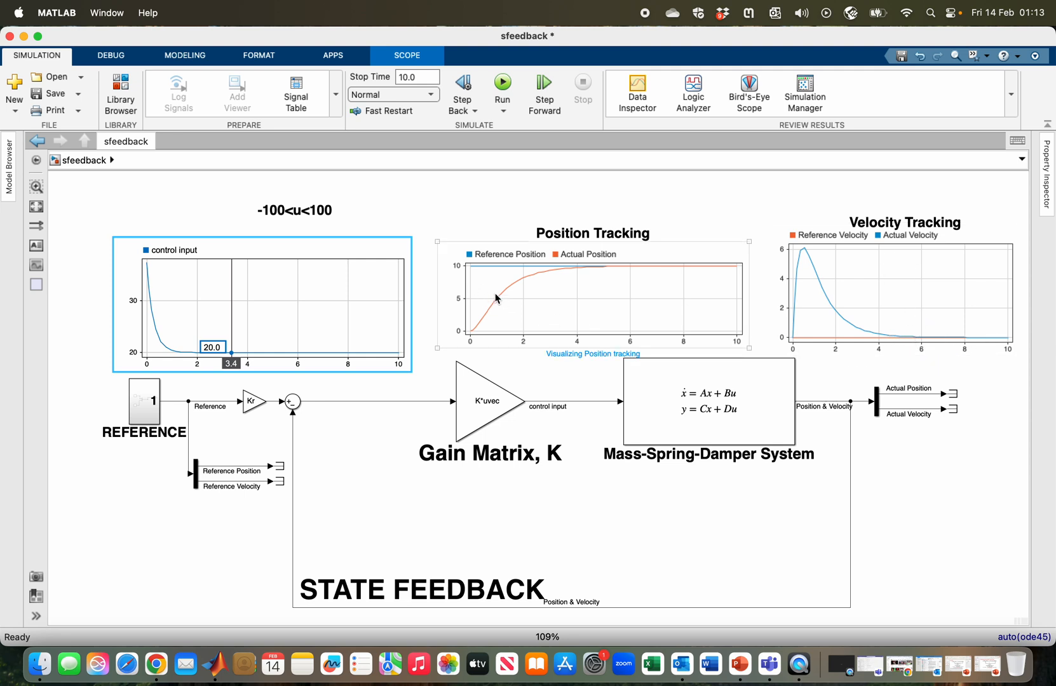
{"action": "mouse_move", "coordinate": [498, 289]}
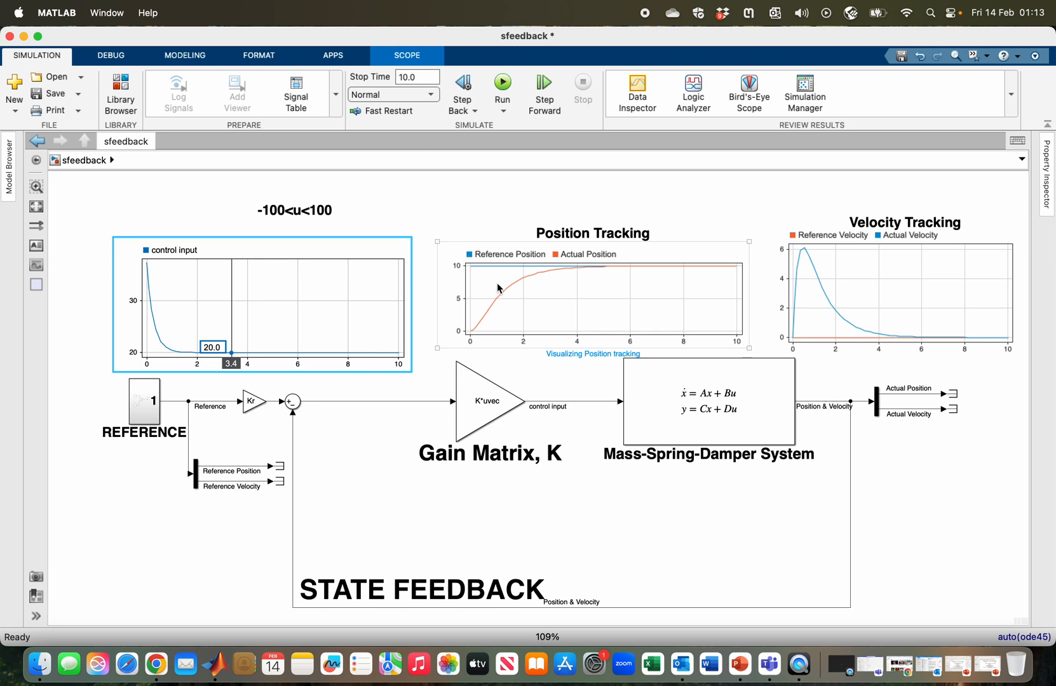
{"action": "mouse_move", "coordinate": [499, 288]}
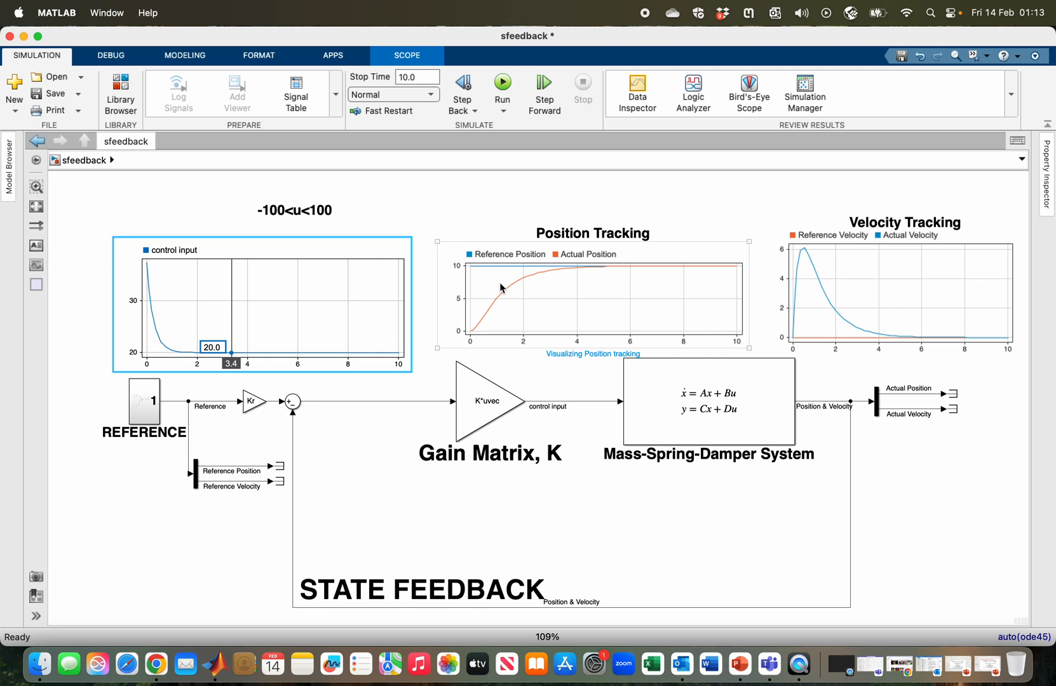
{"action": "mouse_move", "coordinate": [490, 279]}
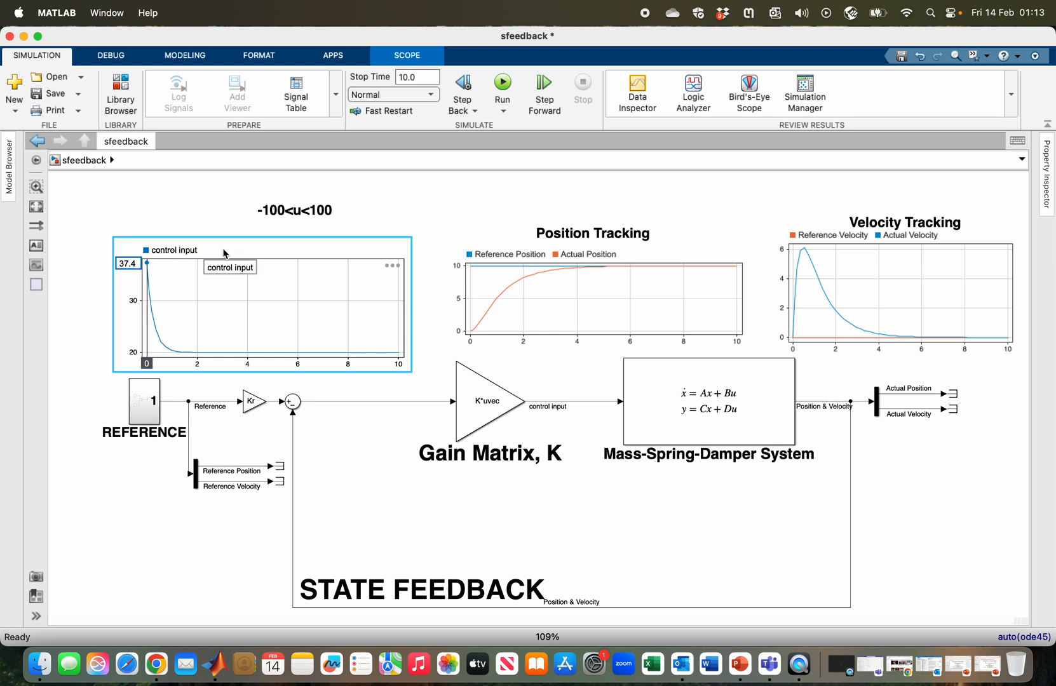
{"action": "left_click", "coordinate": [293, 210]}
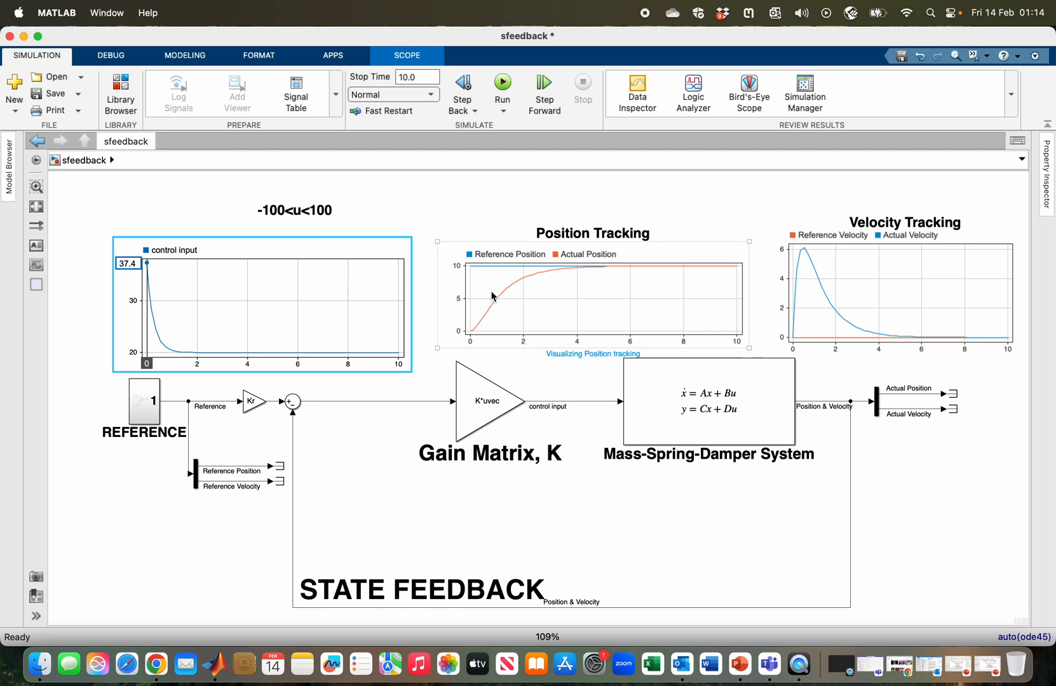
{"action": "mouse_move", "coordinate": [492, 293]}
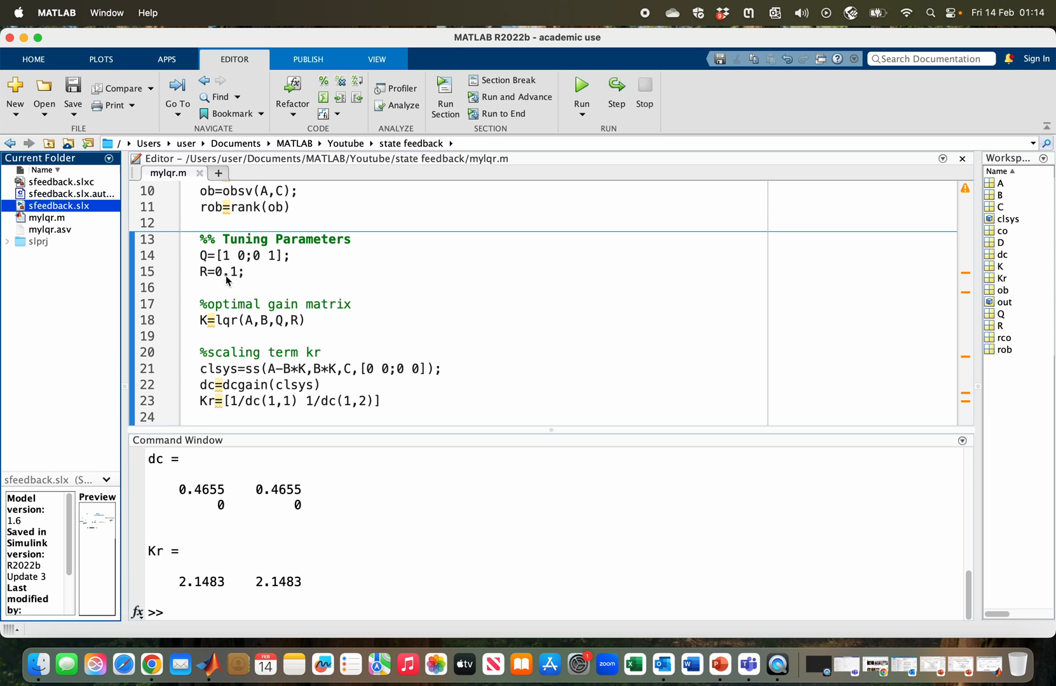
{"action": "mouse_move", "coordinate": [237, 277]}
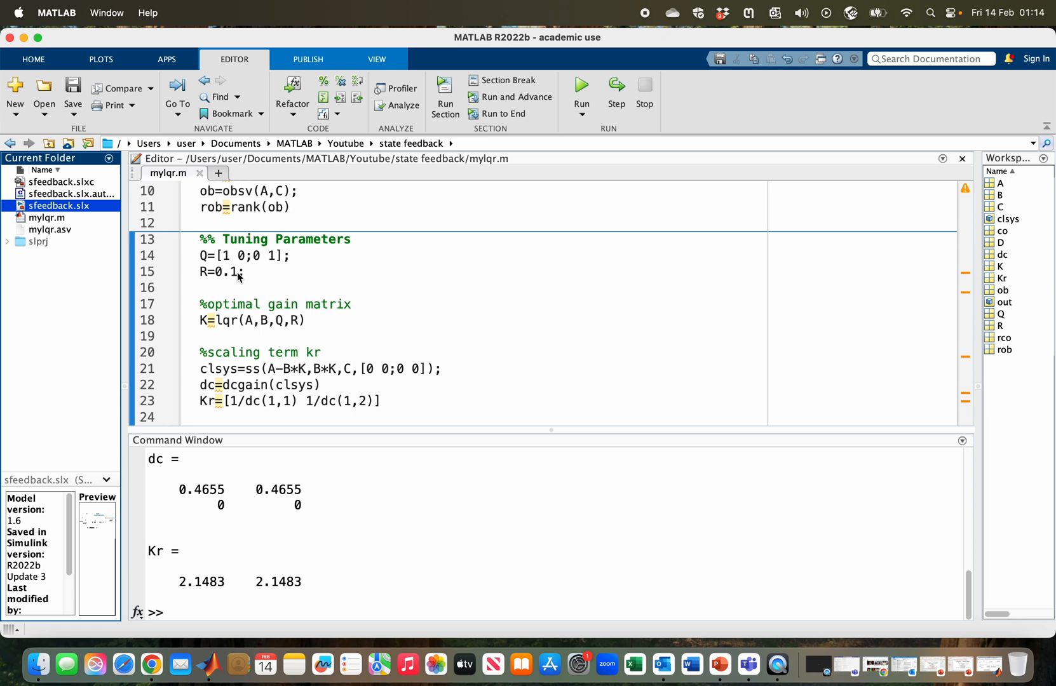
{"action": "mouse_move", "coordinate": [231, 261]}
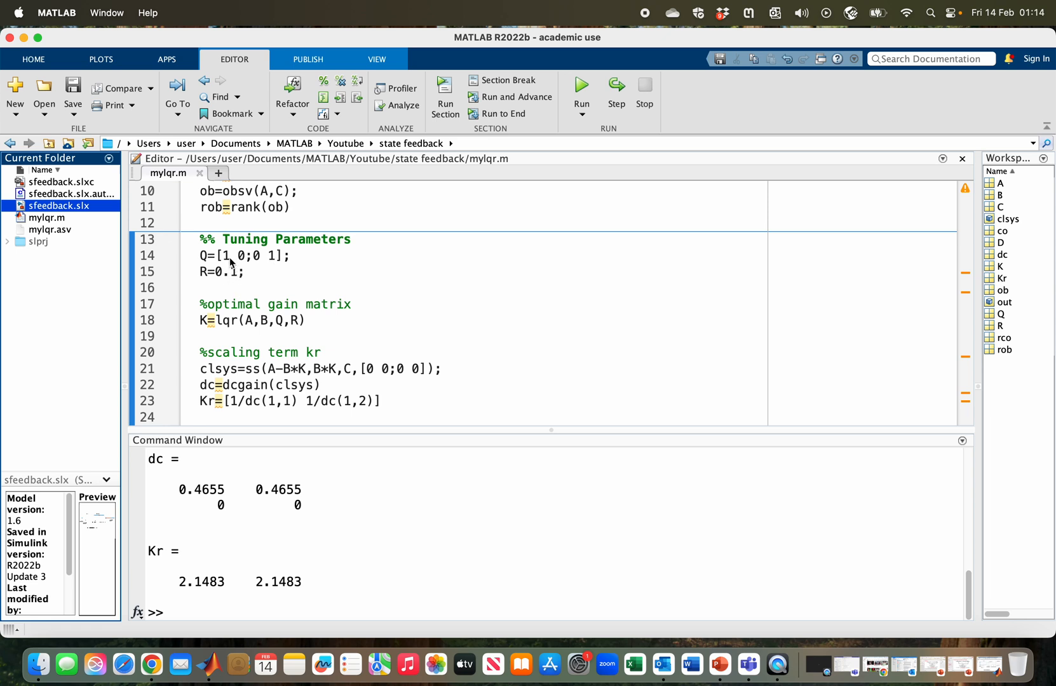
Set the position weight in Q to 100 and rerun, giving K = 29.6860, 5.8528.
{"action": "left_click", "coordinate": [229, 255]}
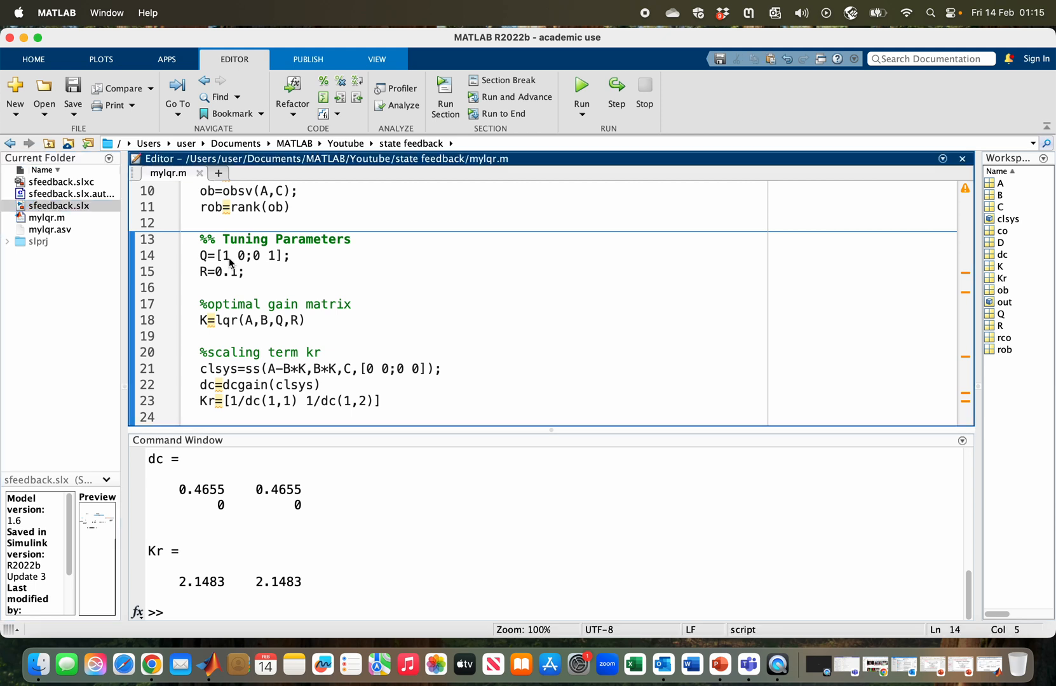
{"action": "type", "text": "00"}
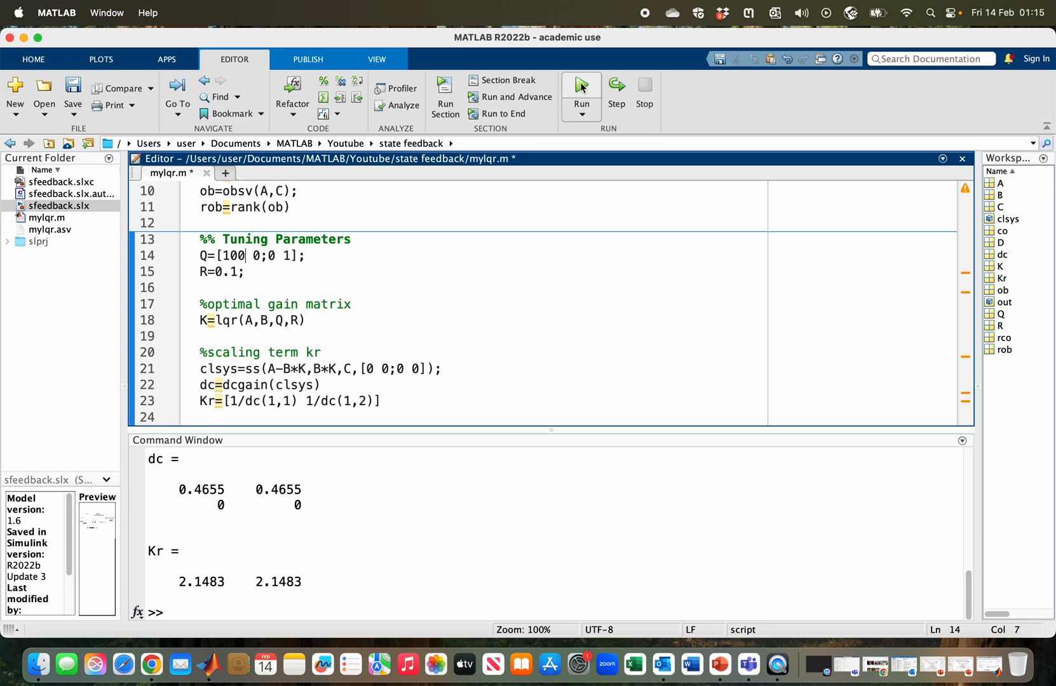
{"action": "left_click", "coordinate": [581, 86]}
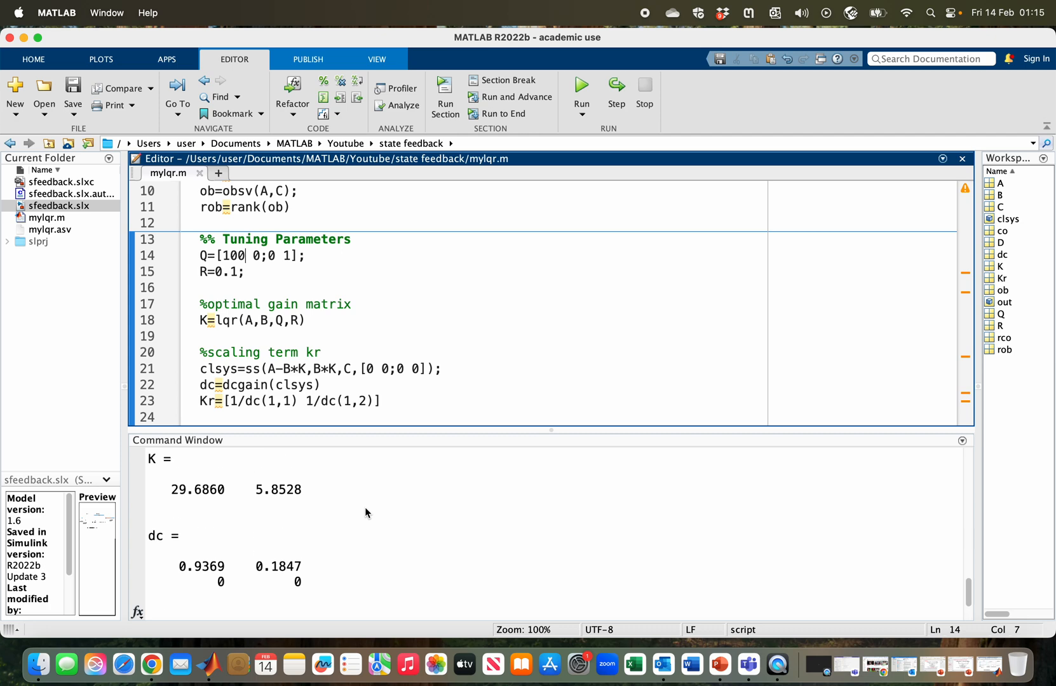
{"action": "left_click", "coordinate": [580, 92]}
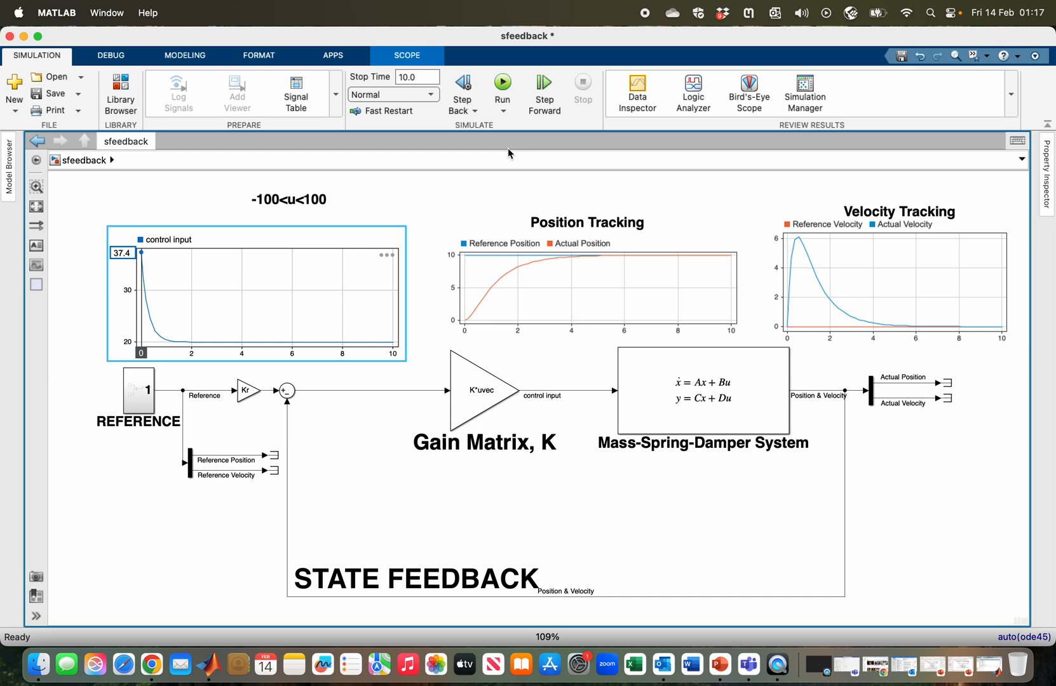
Resimulate with the new gains; position settles in ~1 s but control input peaks at 316.9.
{"action": "left_click", "coordinate": [503, 86]}
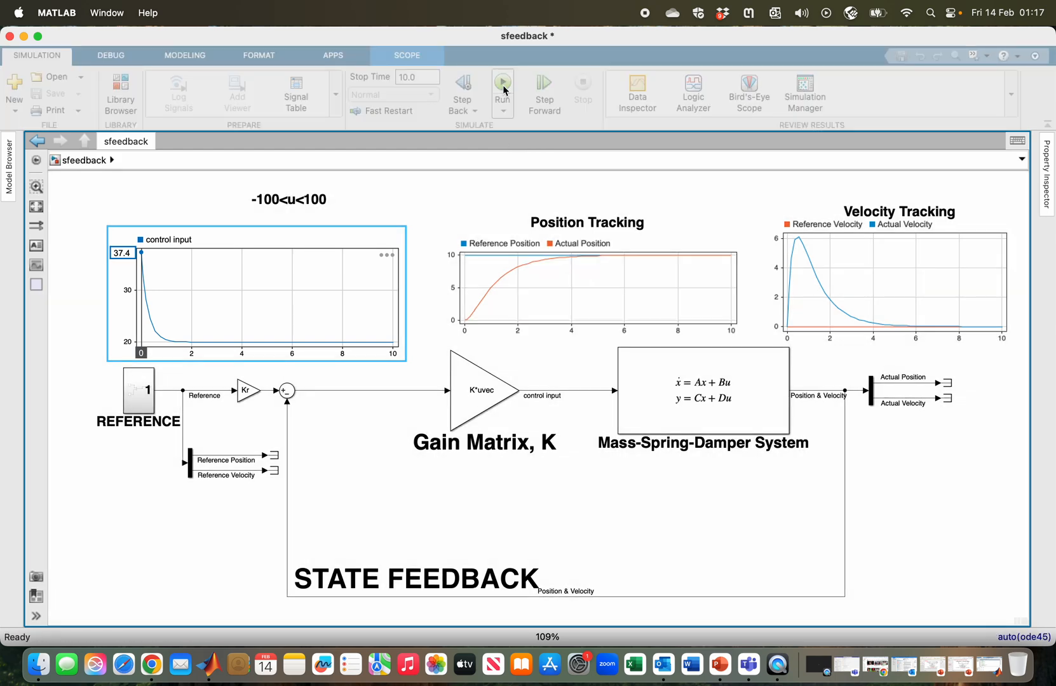
{"action": "left_click", "coordinate": [502, 83]}
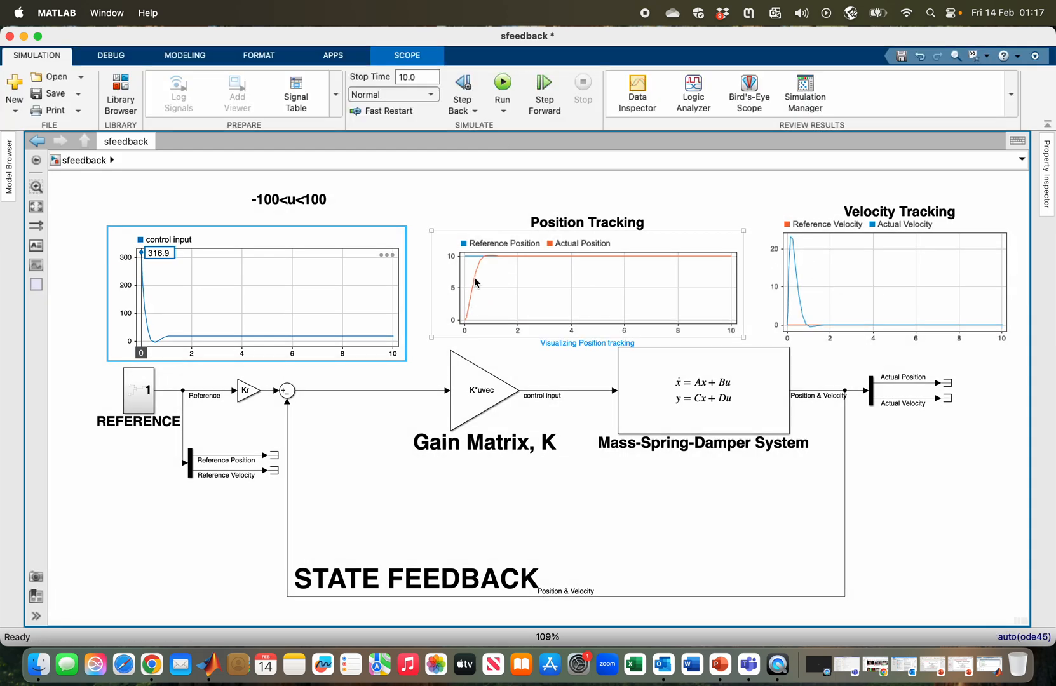
{"action": "mouse_move", "coordinate": [503, 264]}
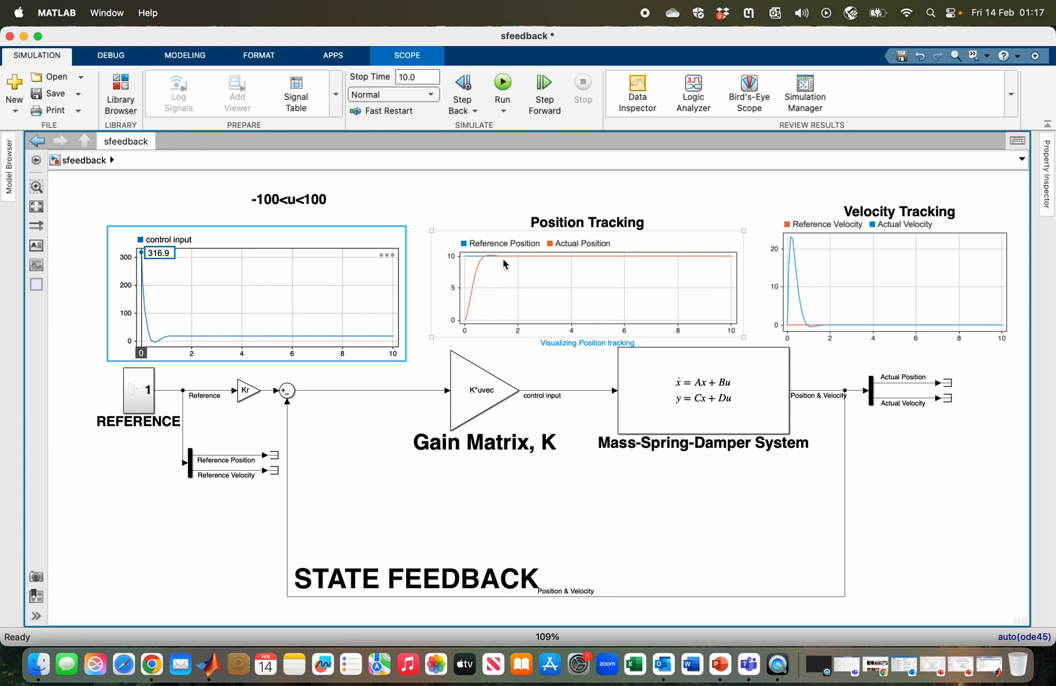
{"action": "mouse_move", "coordinate": [574, 261]}
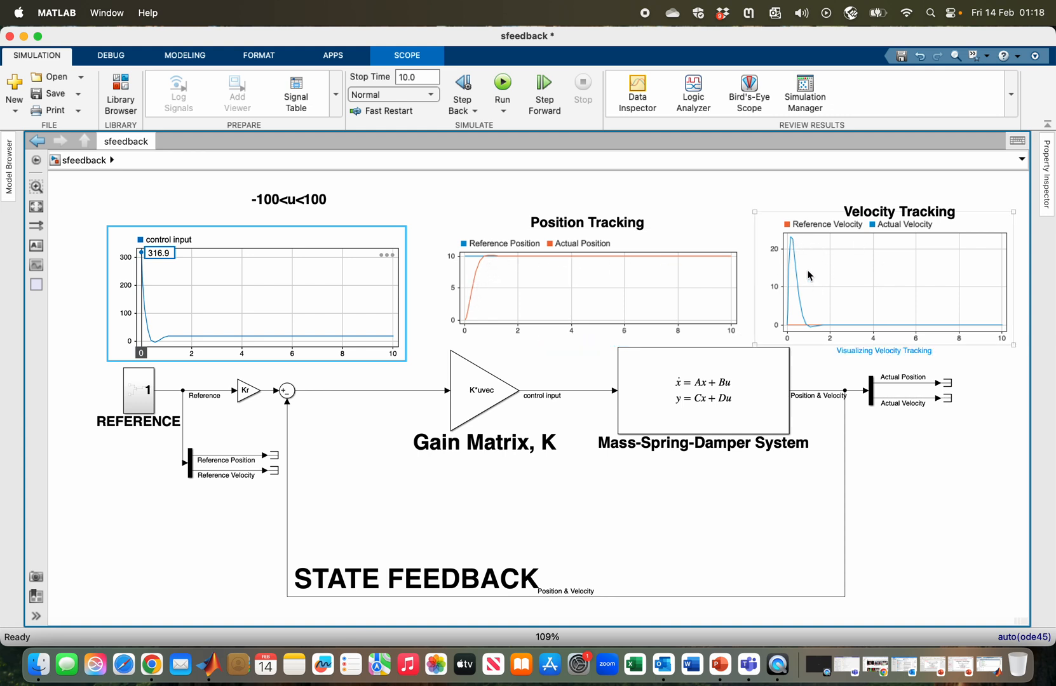
{"action": "mouse_move", "coordinate": [794, 248]}
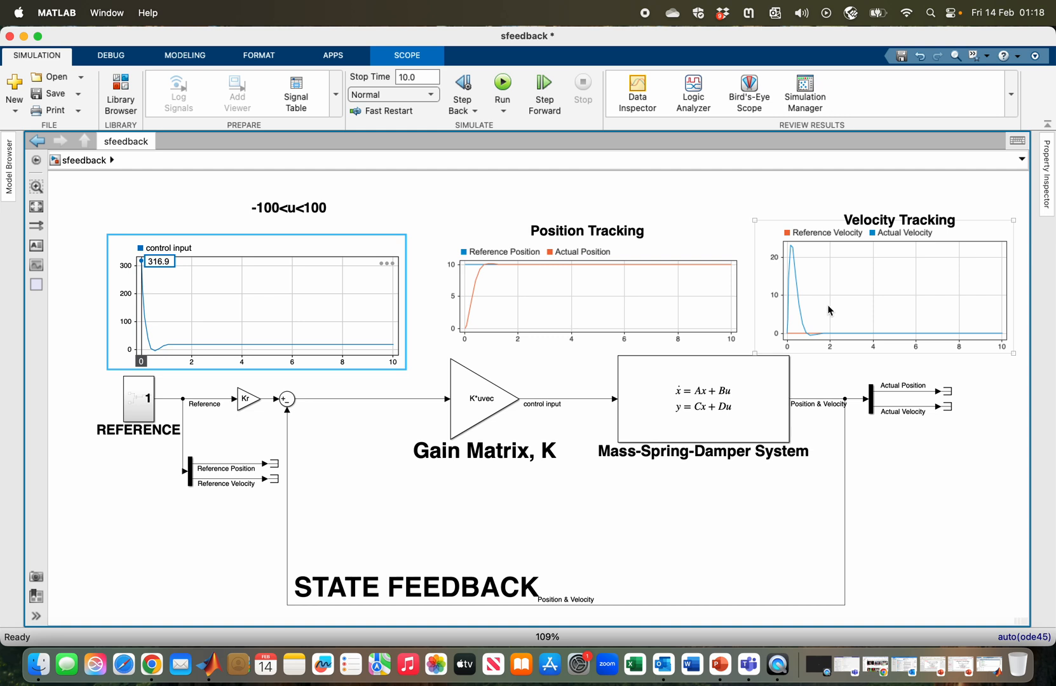
{"action": "mouse_move", "coordinate": [817, 307]}
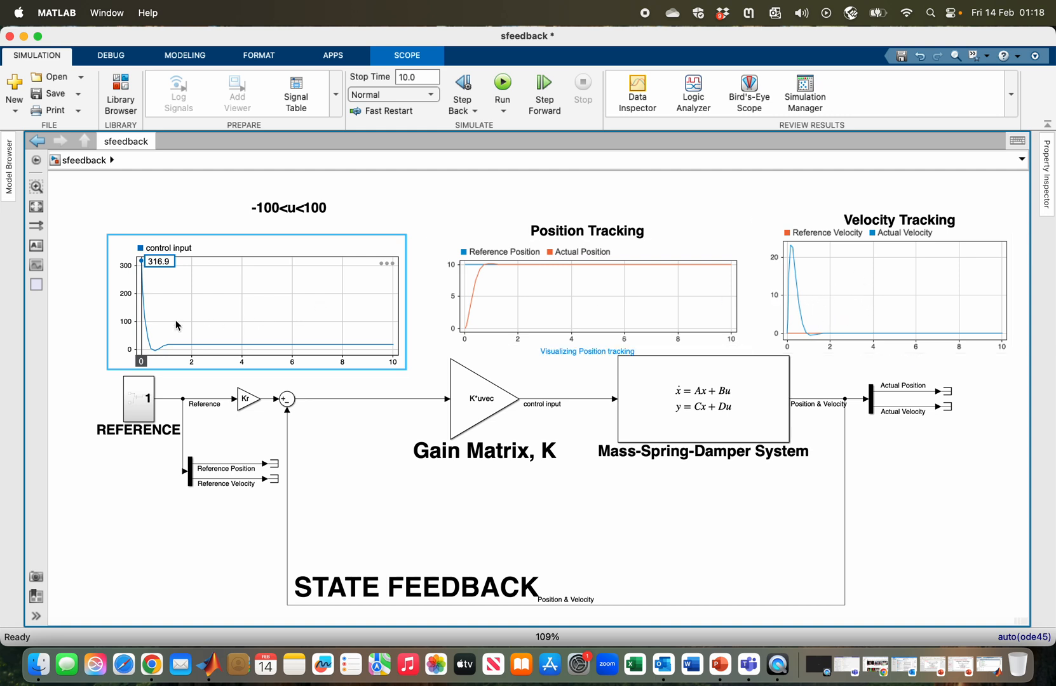
{"action": "mouse_move", "coordinate": [145, 270]}
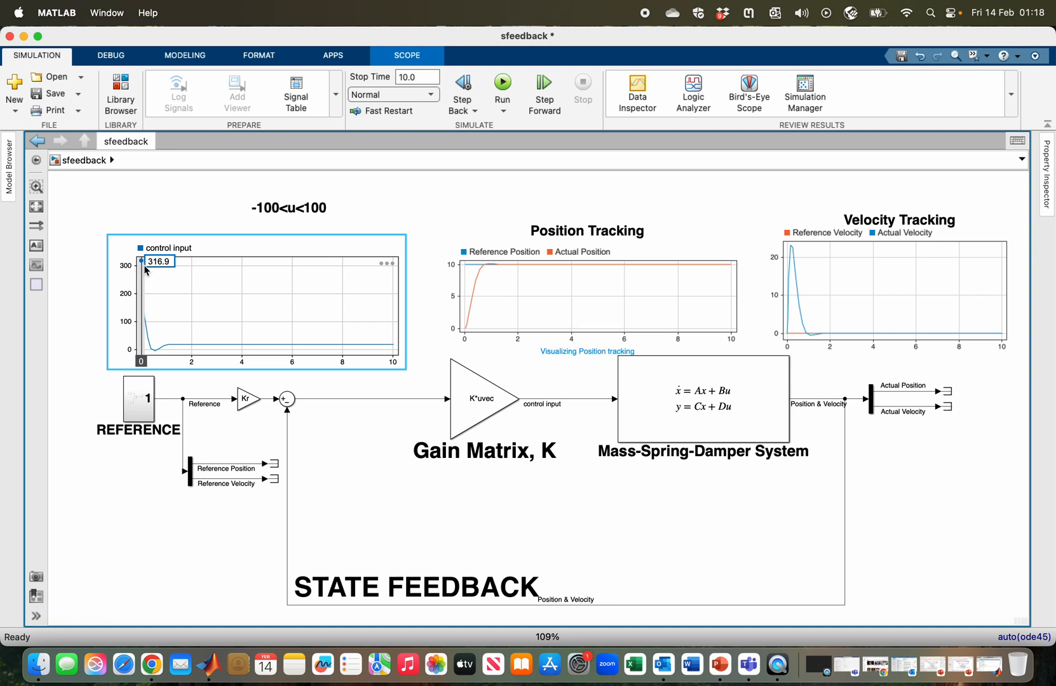
{"action": "mouse_move", "coordinate": [302, 226]}
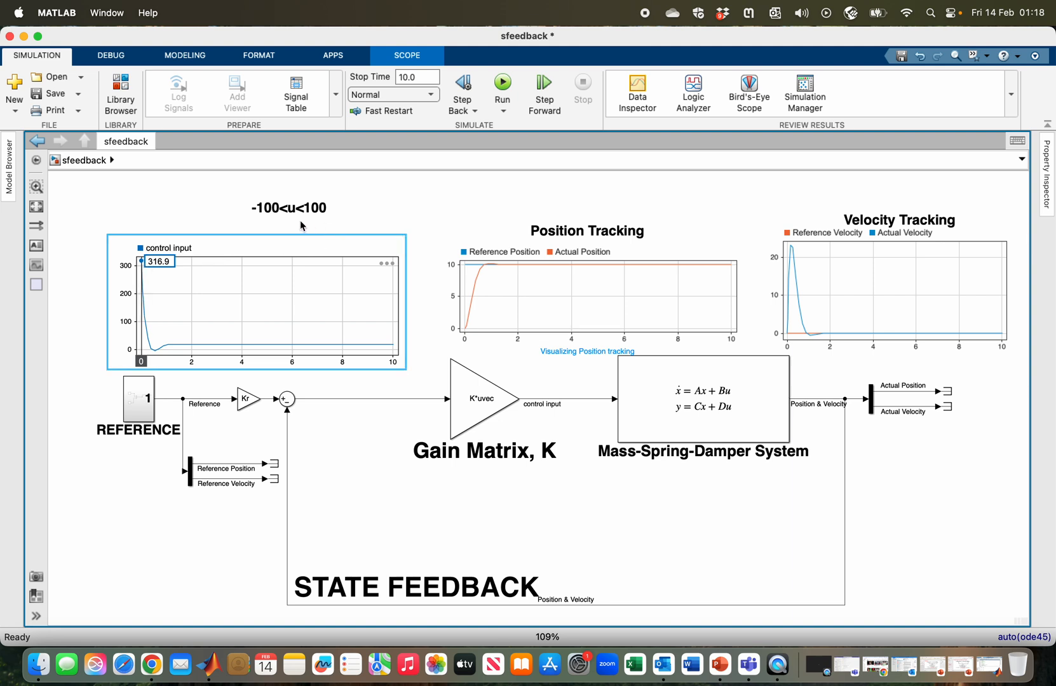
{"action": "left_click", "coordinate": [288, 207]}
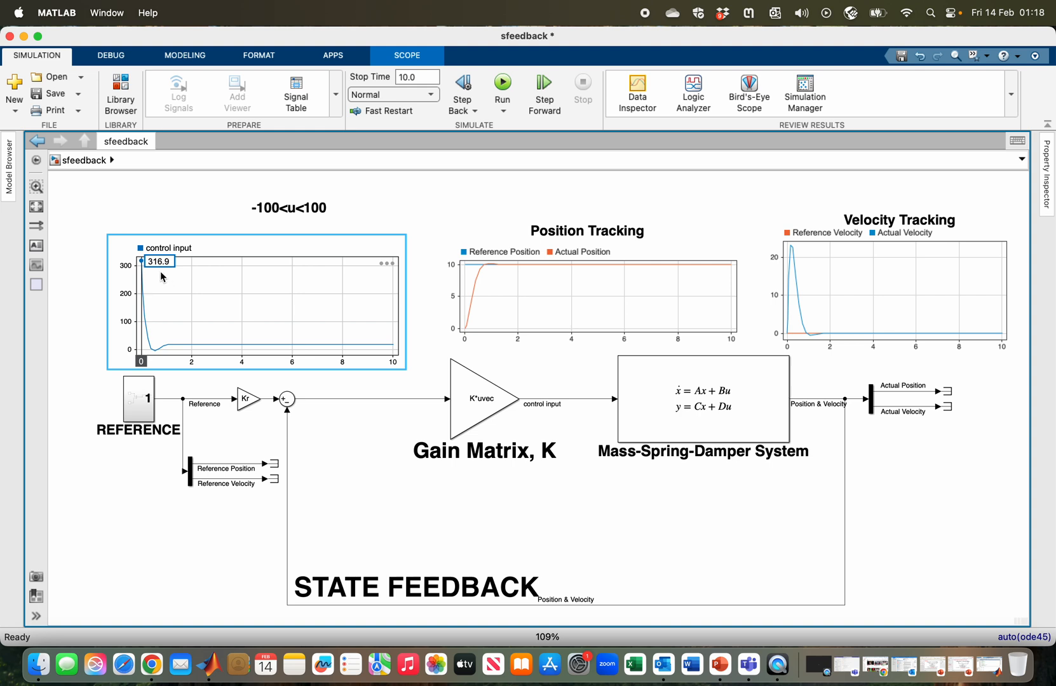
{"action": "mouse_move", "coordinate": [204, 304]}
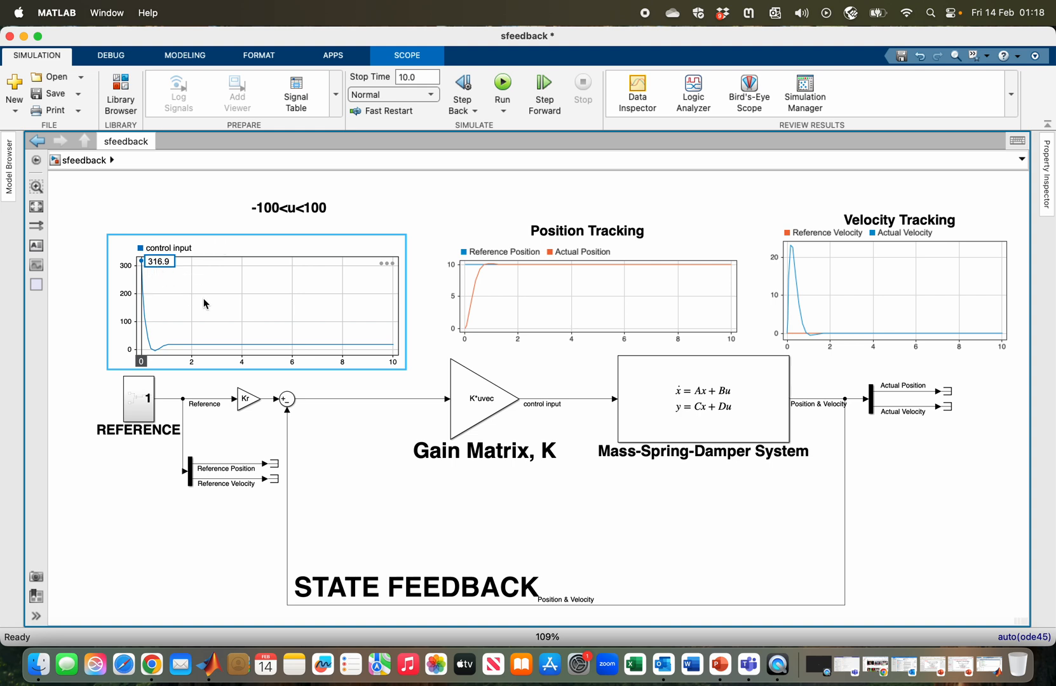
{"action": "mouse_move", "coordinate": [279, 334]}
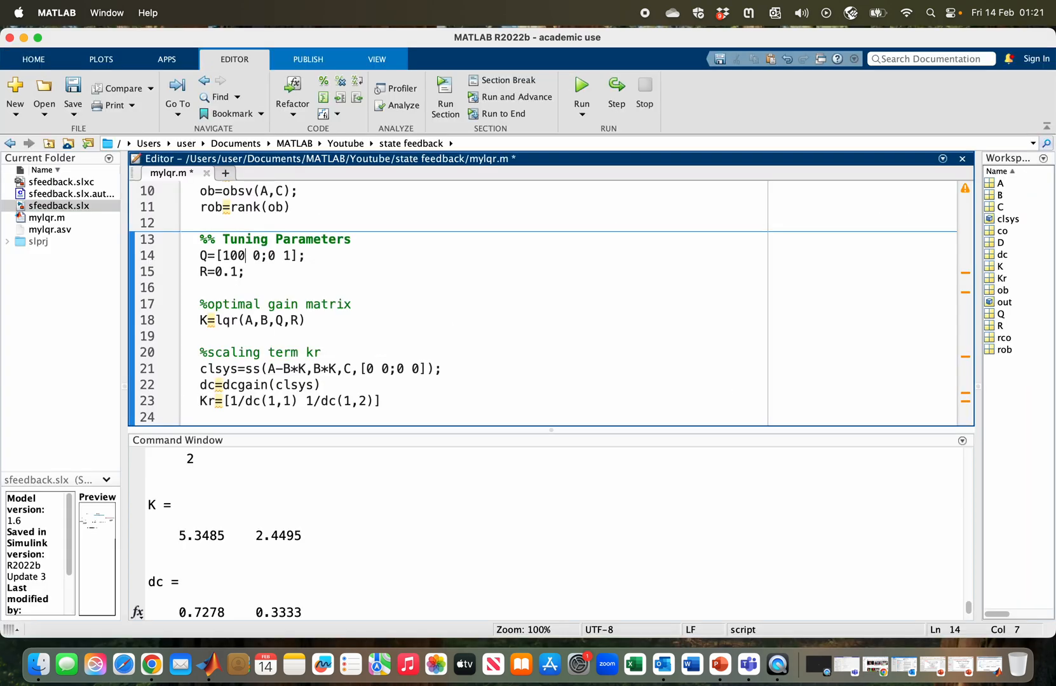
Change Q to [5 0;0 1] and rerun, giving Kr = 1.3739, 3.0000.
{"action": "key", "text": "backspace"}
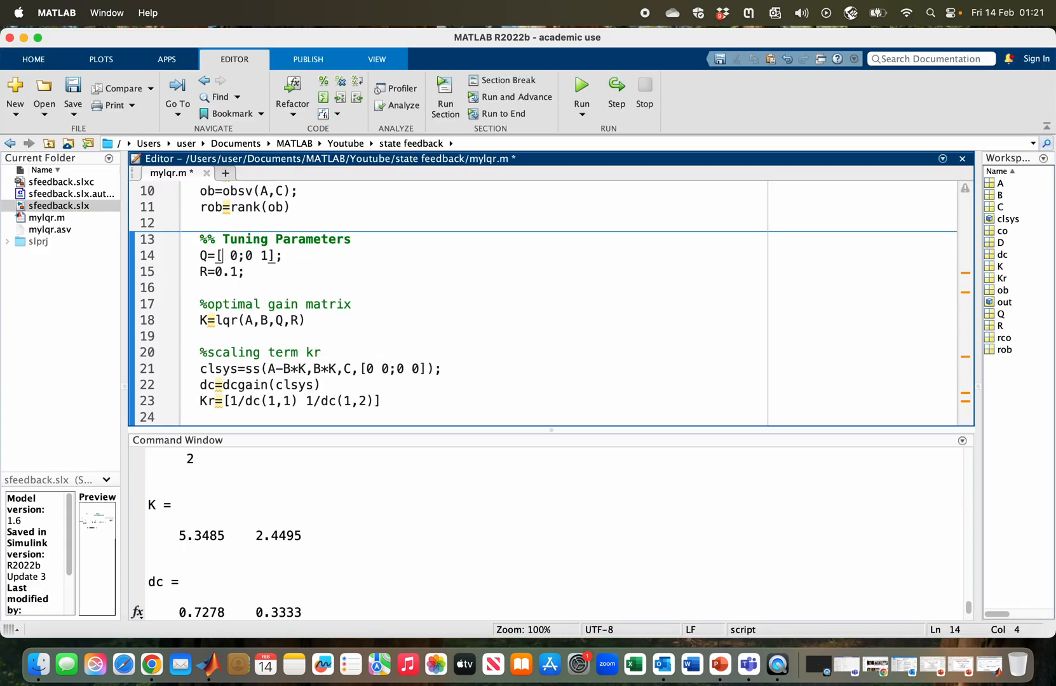
{"action": "type", "text": "5"}
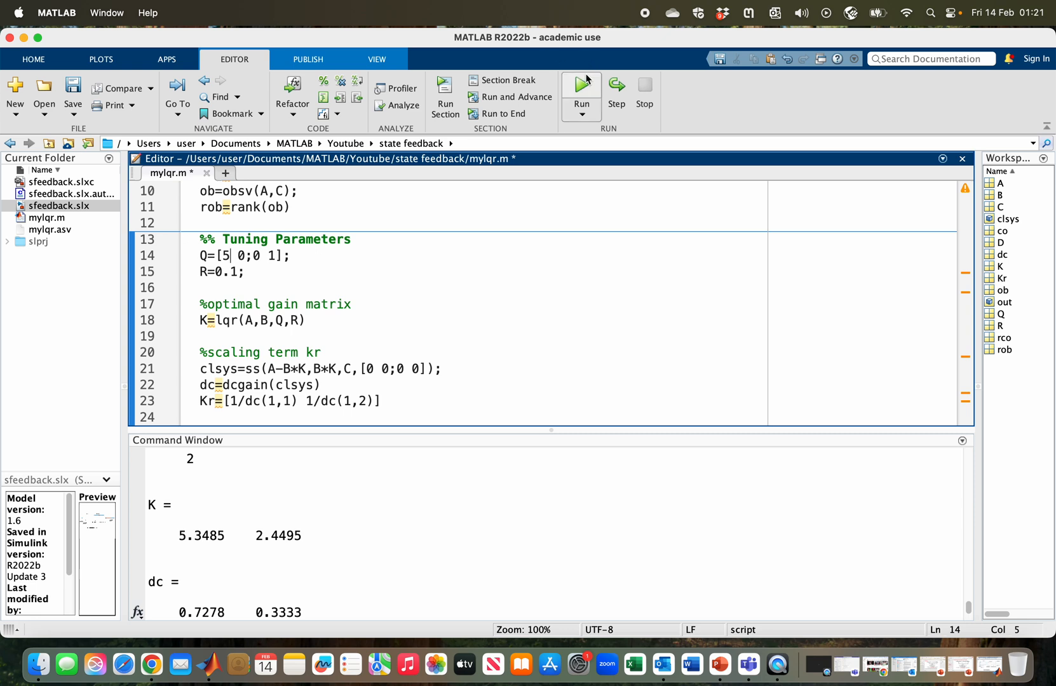
{"action": "left_click", "coordinate": [579, 85]}
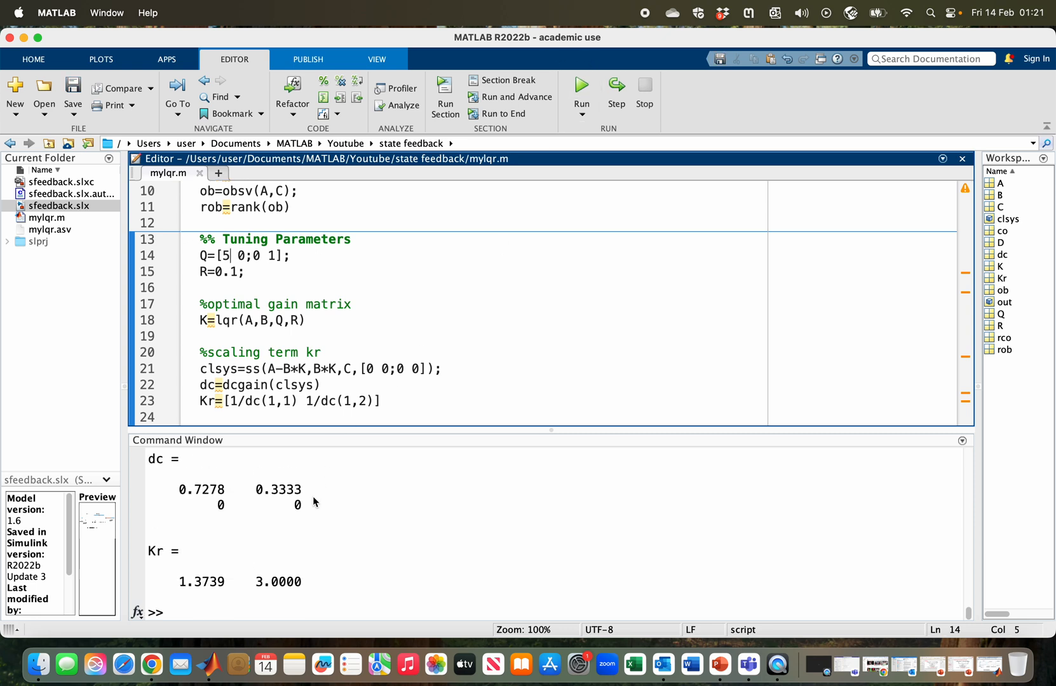
{"action": "mouse_move", "coordinate": [288, 362]}
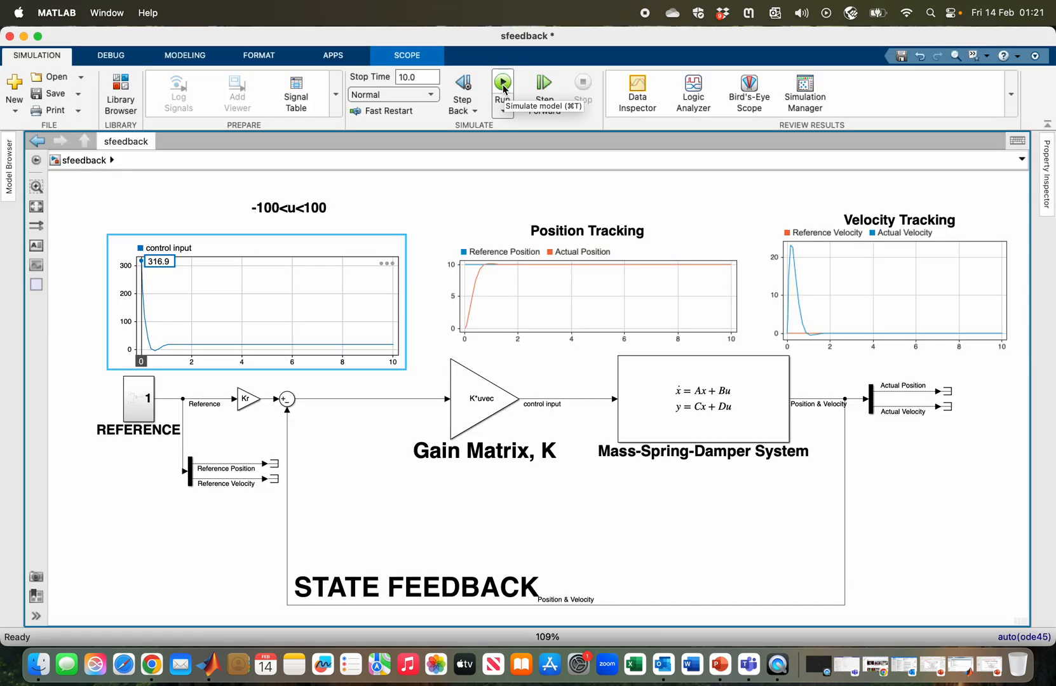
Resimulate; control input peaks at 73.5 within ±100 and position reaches 10 in ~2 s.
{"action": "left_click", "coordinate": [501, 84]}
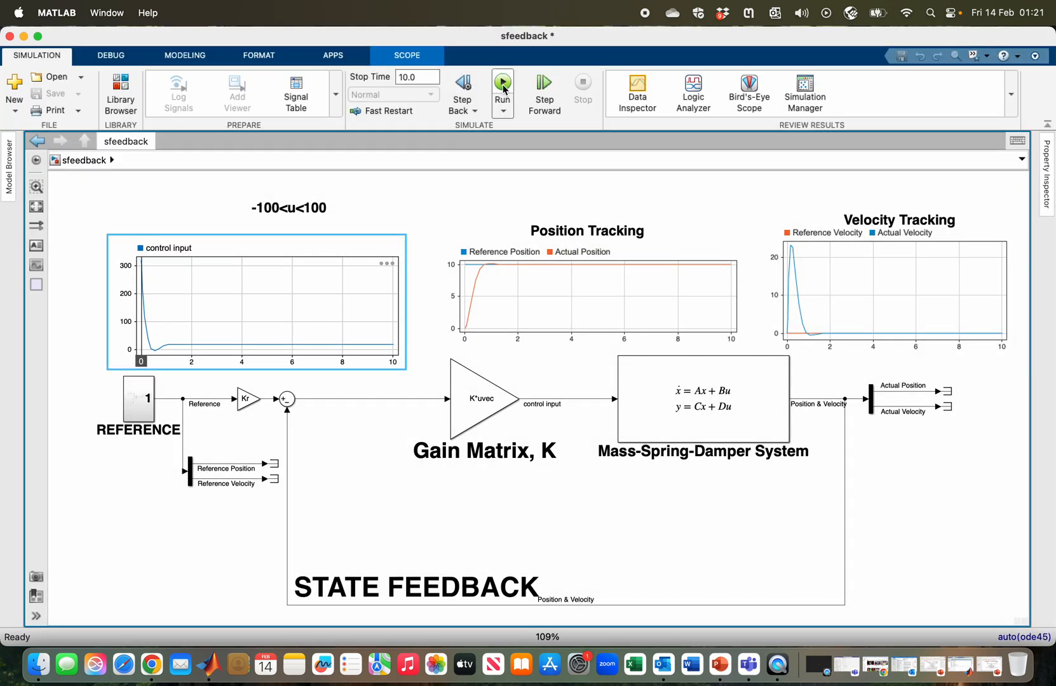
{"action": "left_click", "coordinate": [502, 84]}
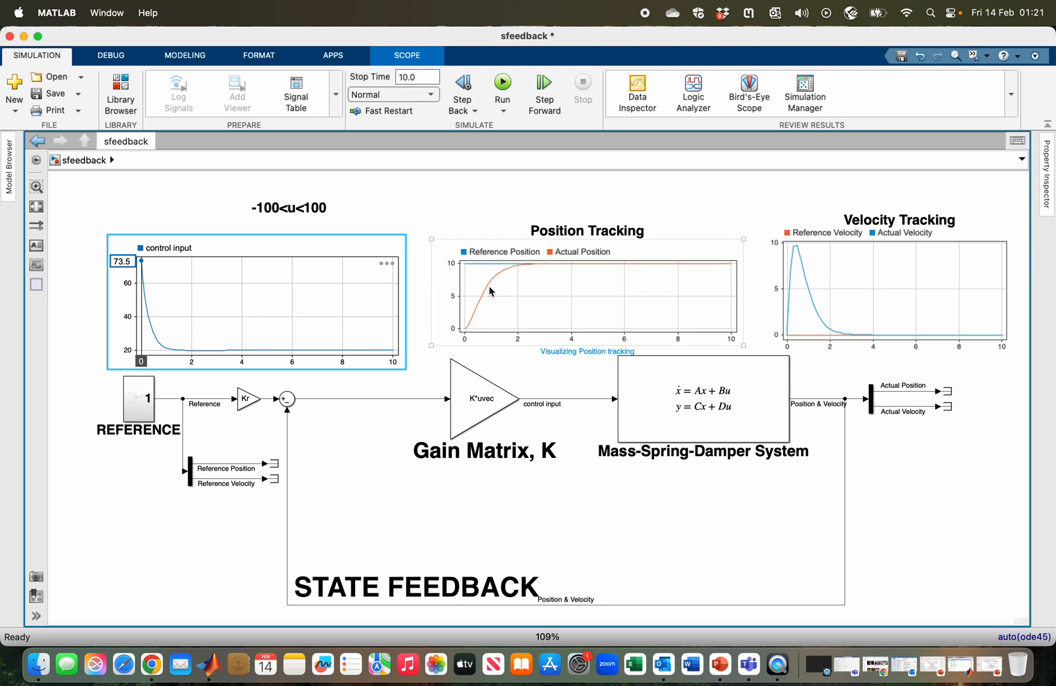
{"action": "mouse_move", "coordinate": [527, 270]}
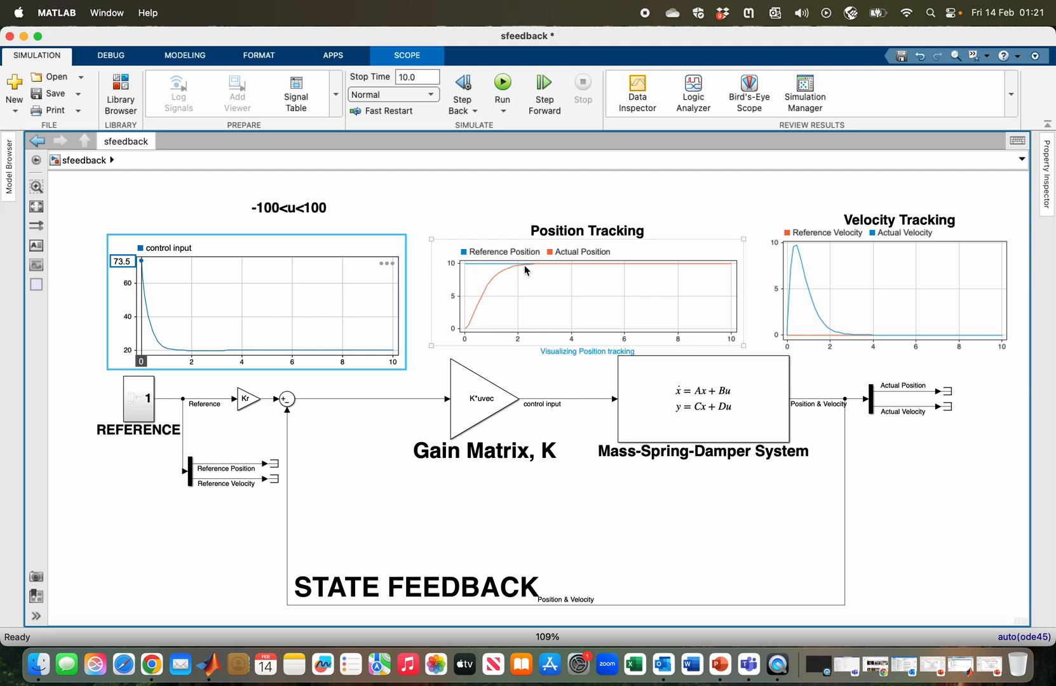
{"action": "mouse_move", "coordinate": [650, 266]}
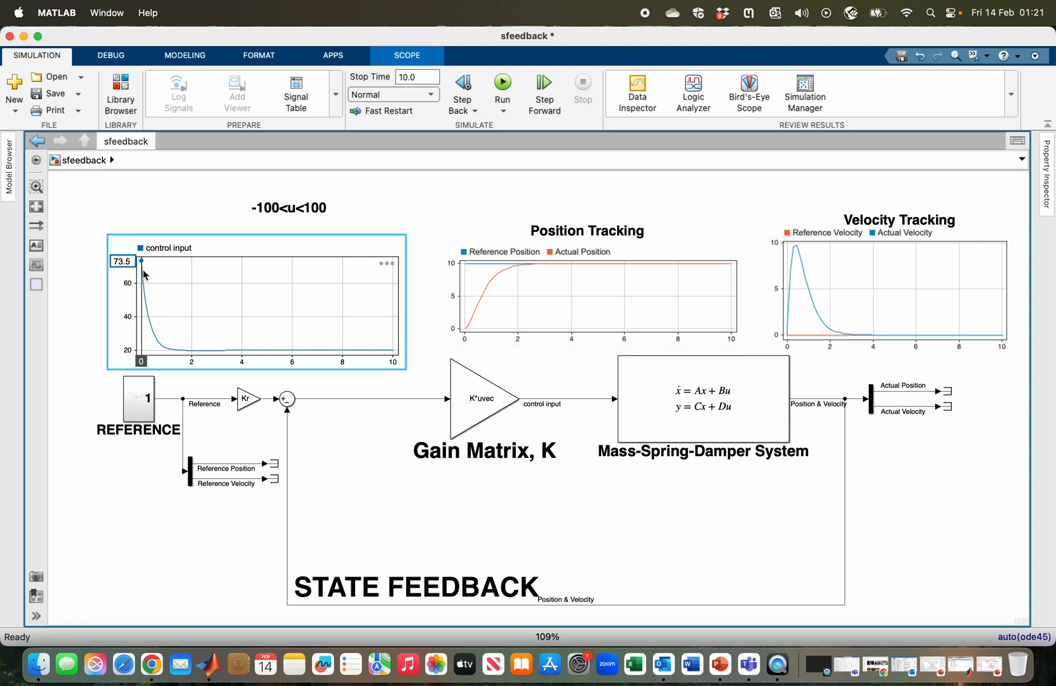
{"action": "left_click", "coordinate": [289, 207]}
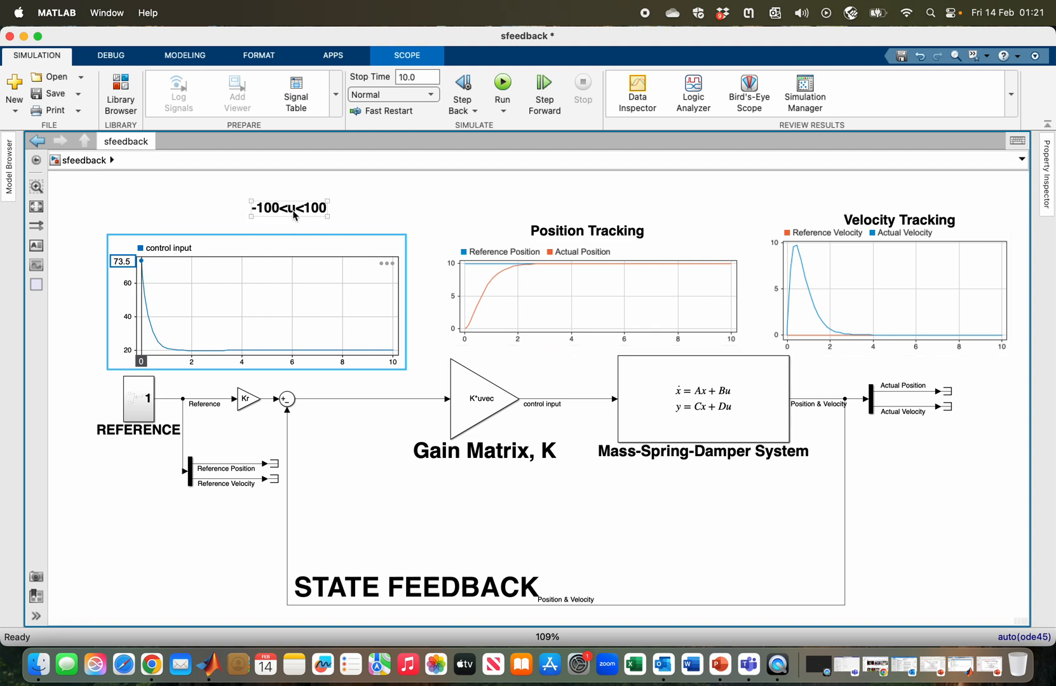
{"action": "mouse_move", "coordinate": [275, 221]}
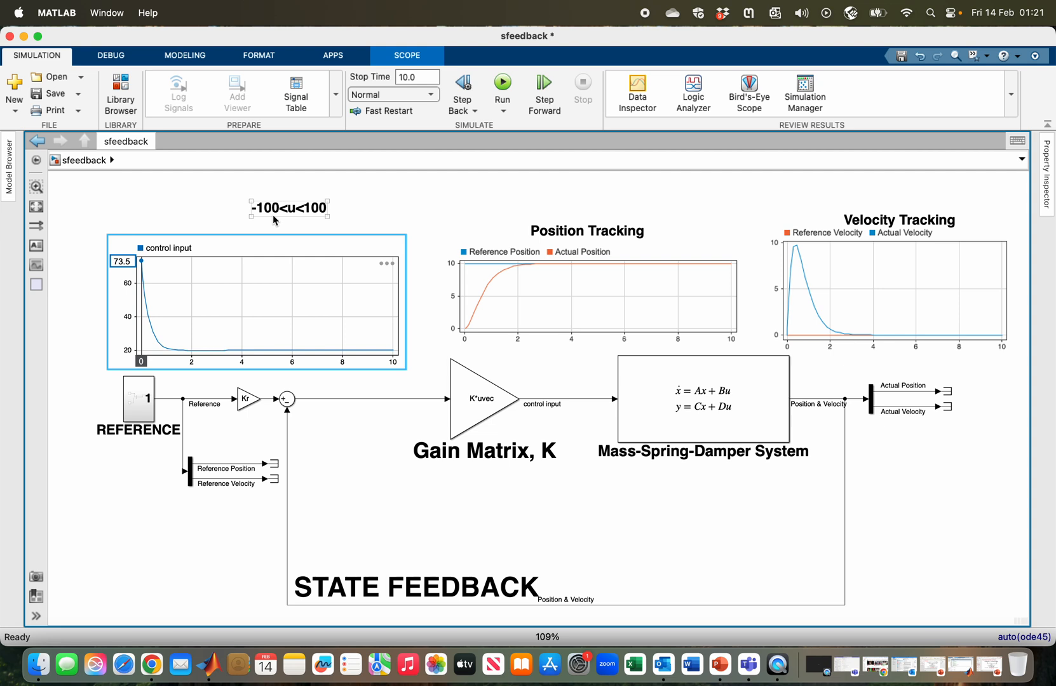
{"action": "left_click", "coordinate": [587, 292]}
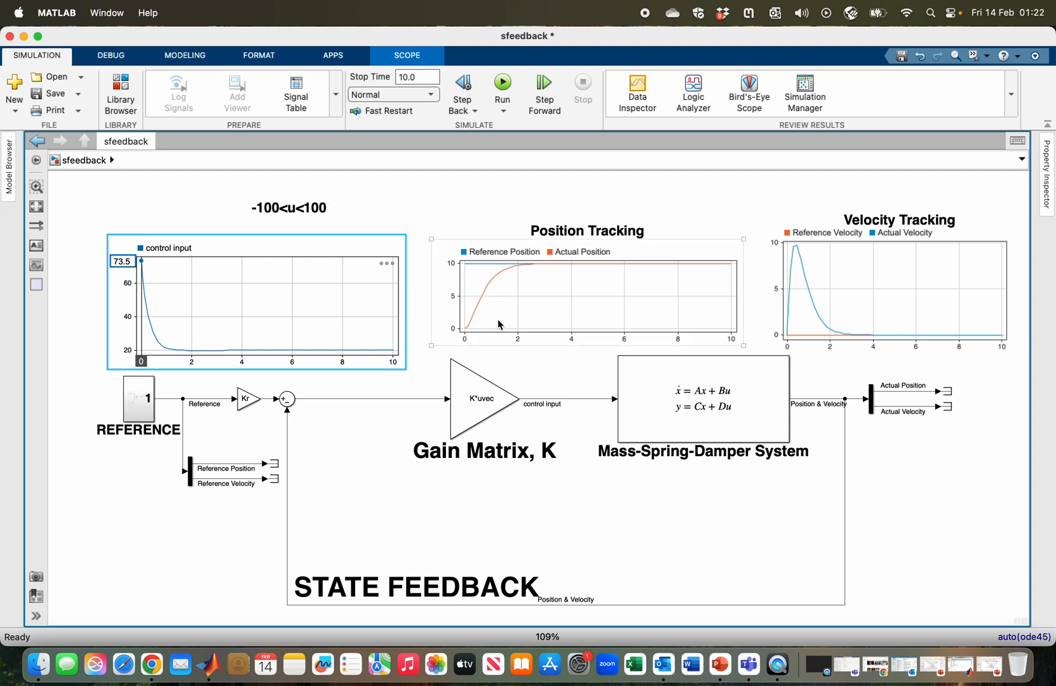